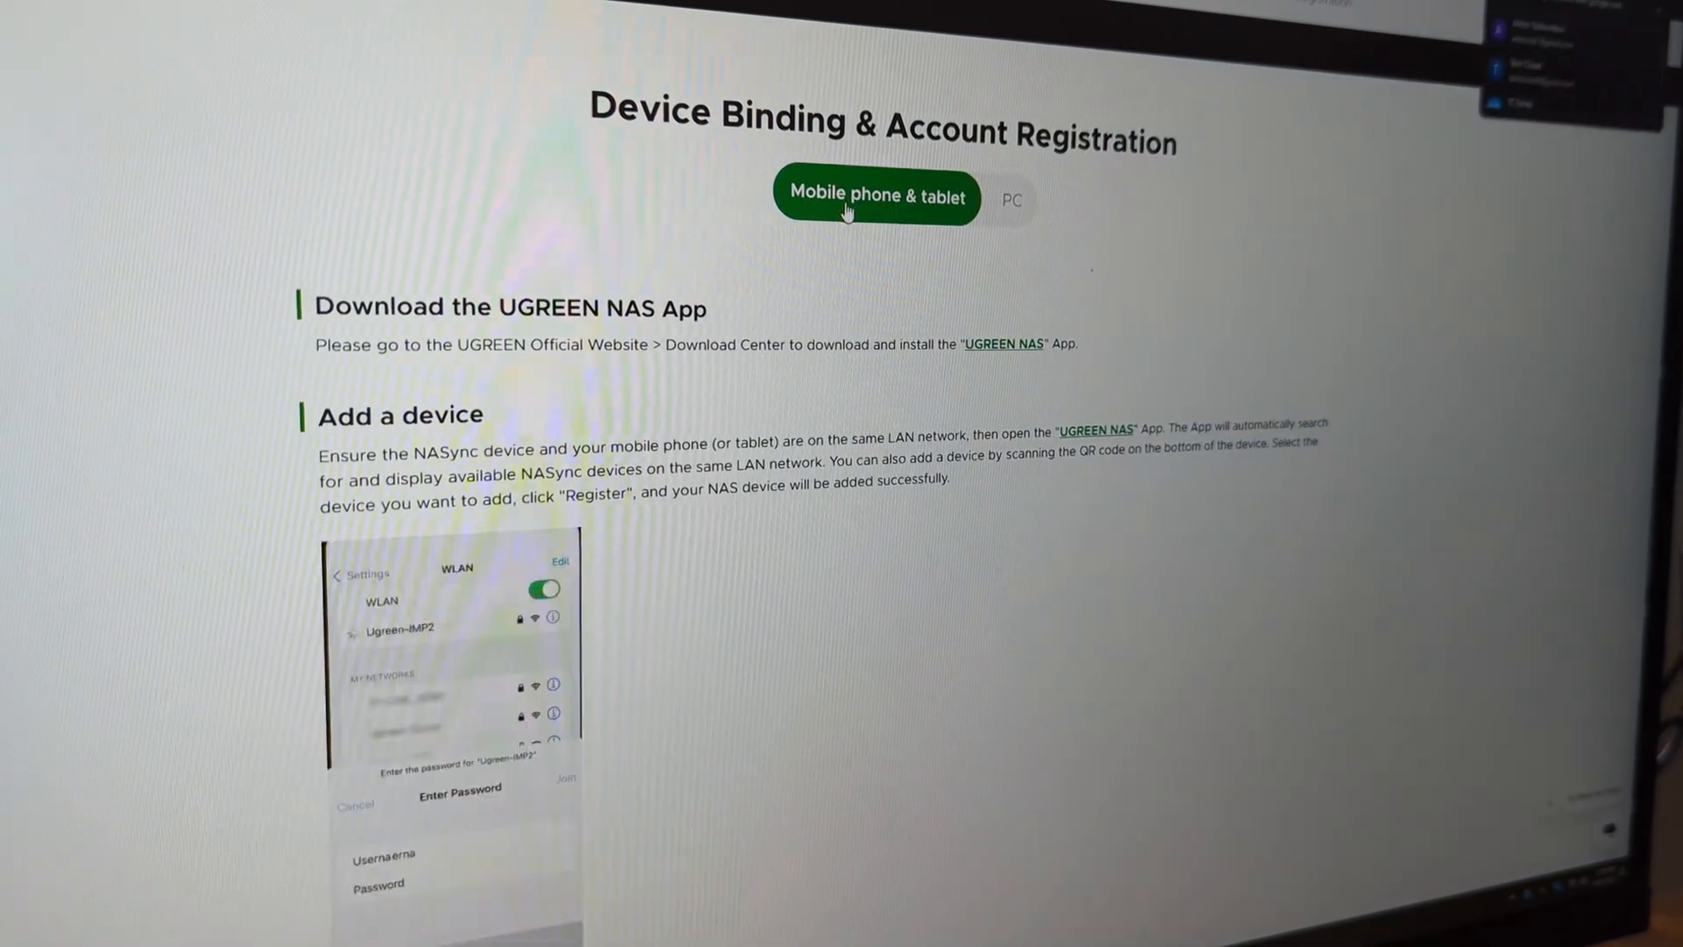
# Connect to the uninitialized DXP4800PLUS-1D2A from the Select device page.
pyautogui.click(1011, 199)
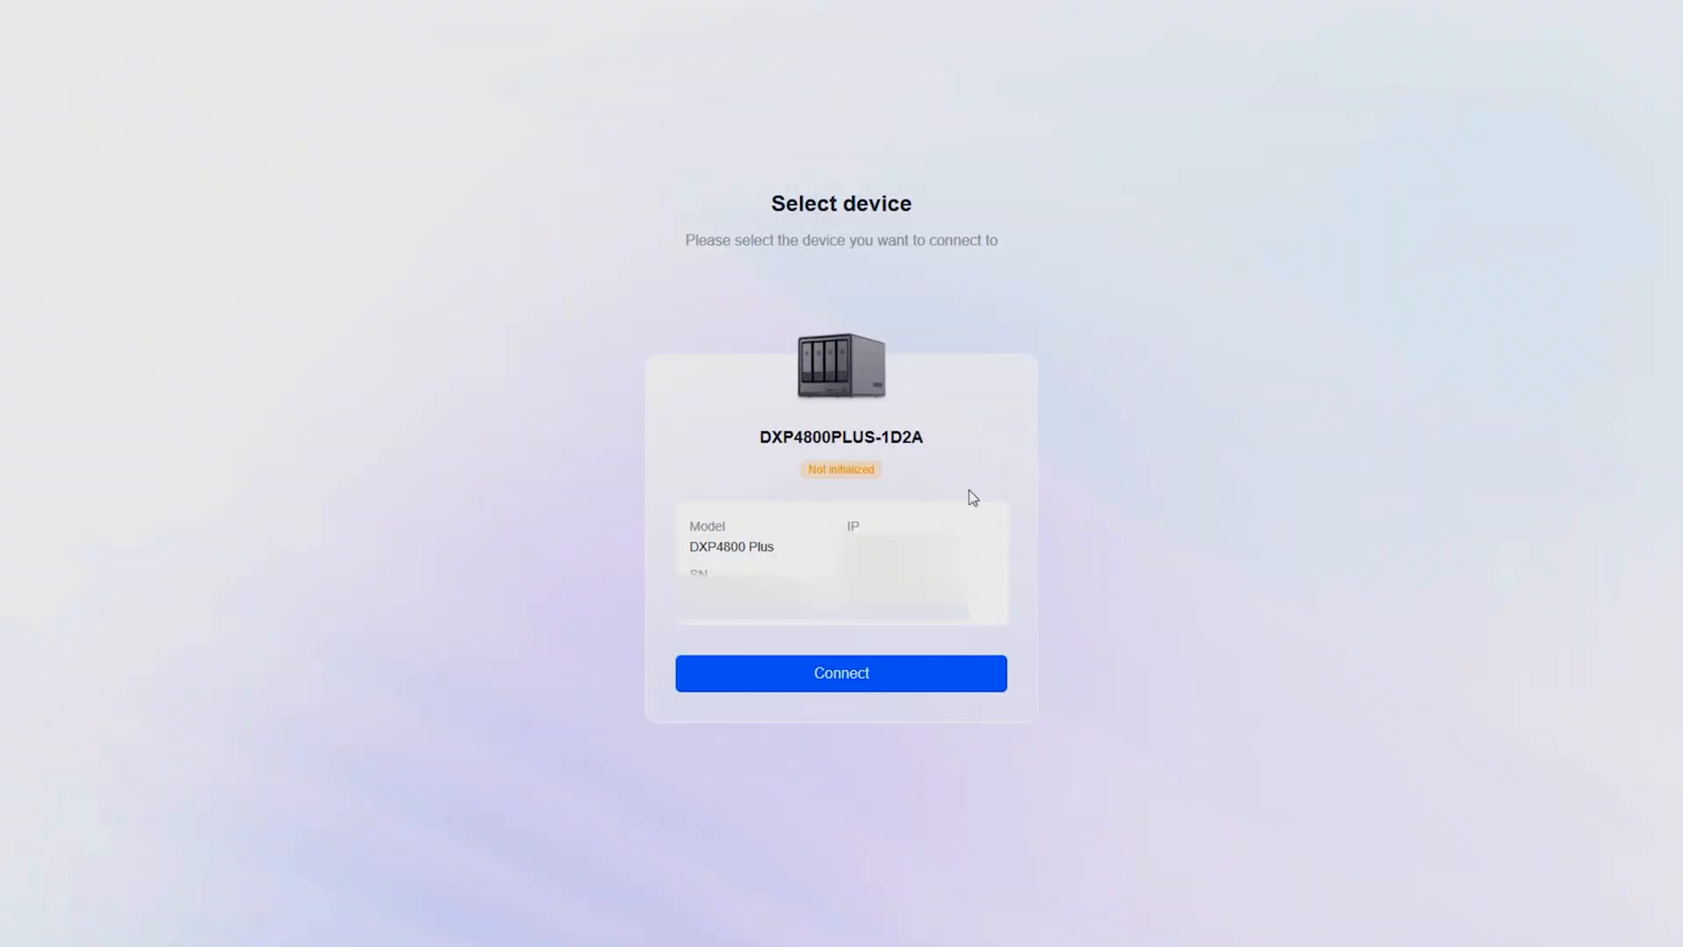
pyautogui.moveTo(1023, 524)
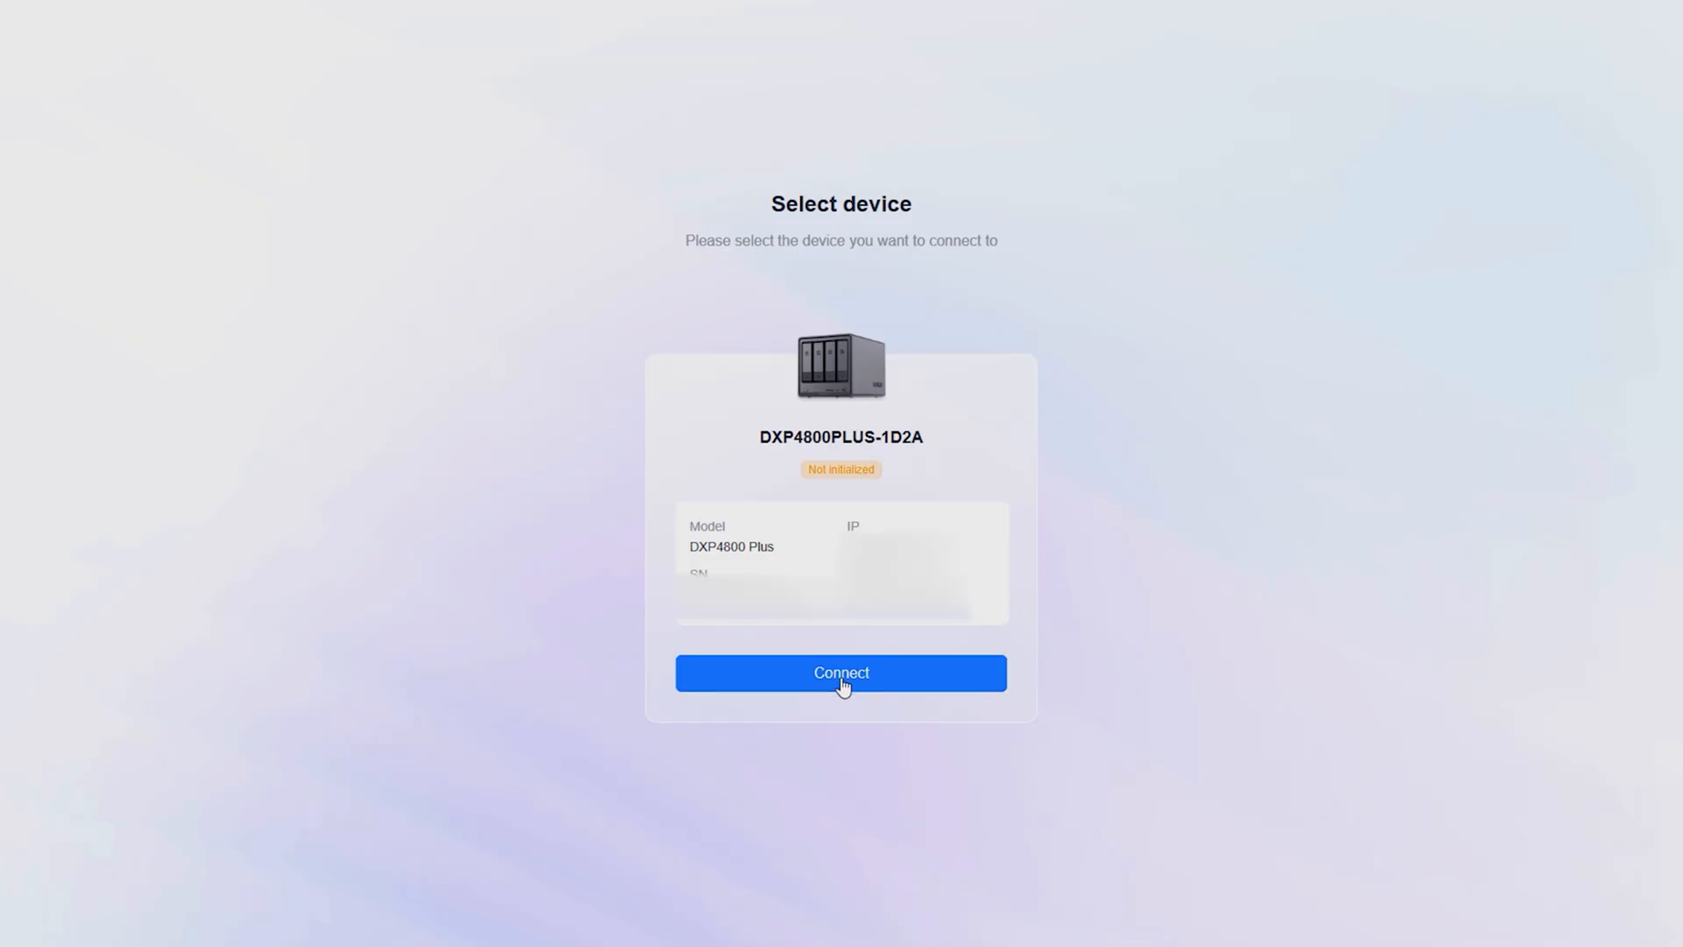
pyautogui.click(840, 673)
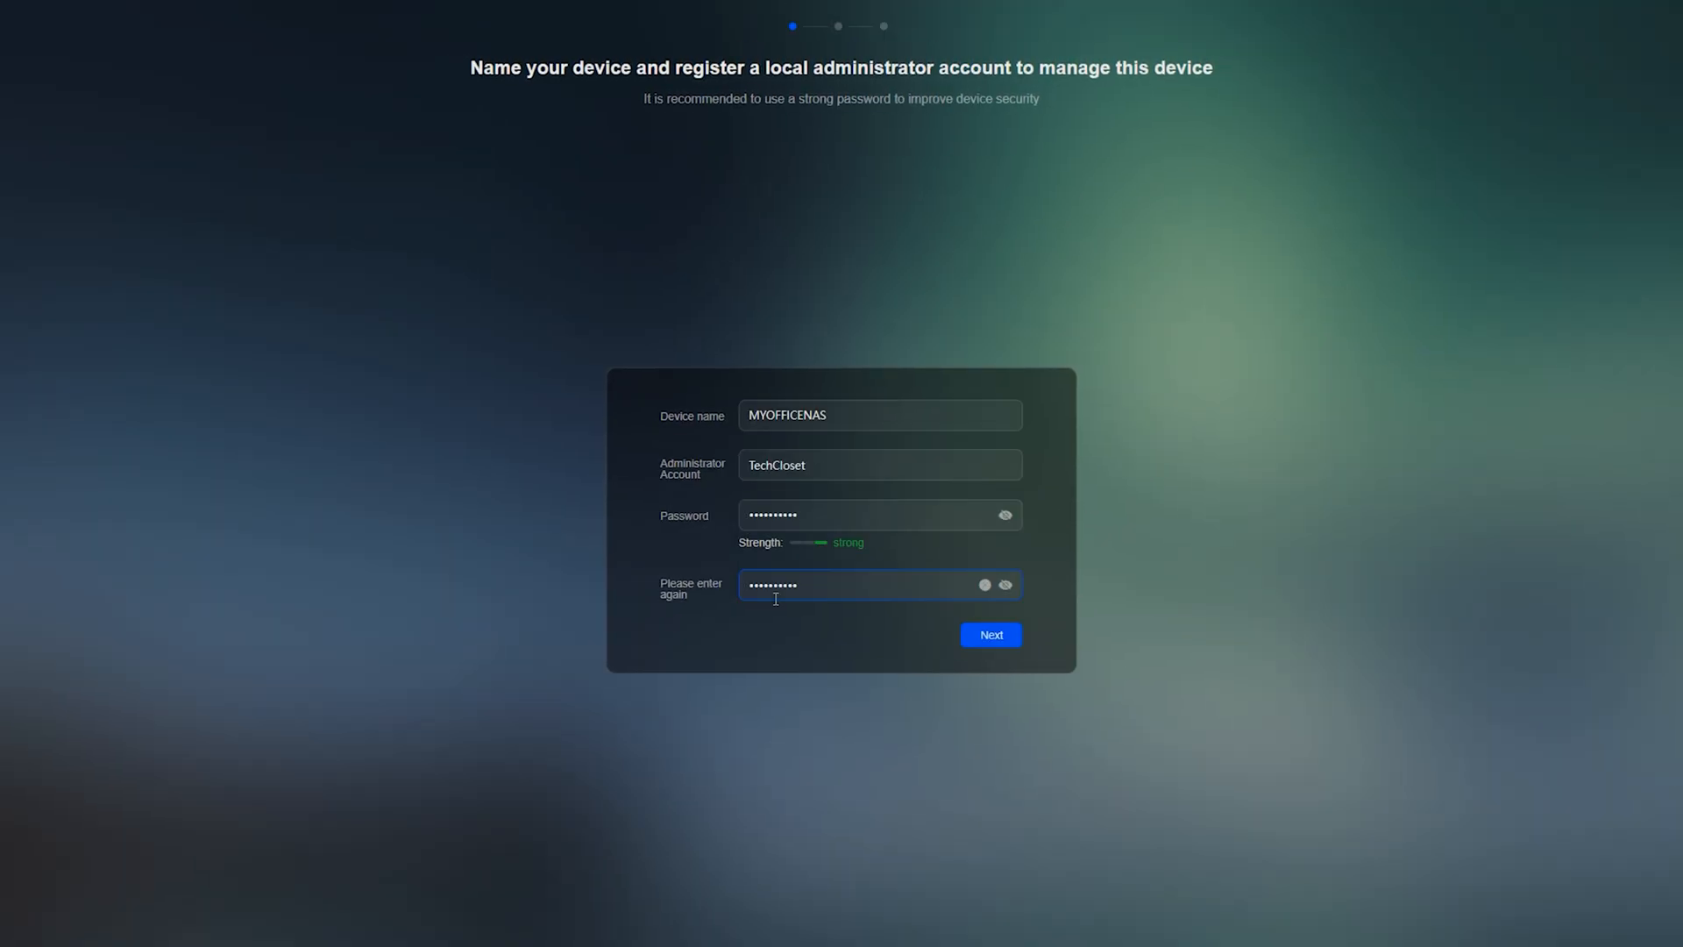
# Submit device name MYOFFICENAS with admin TechCloset, skip cloud binding, and initialize.
pyautogui.click(989, 635)
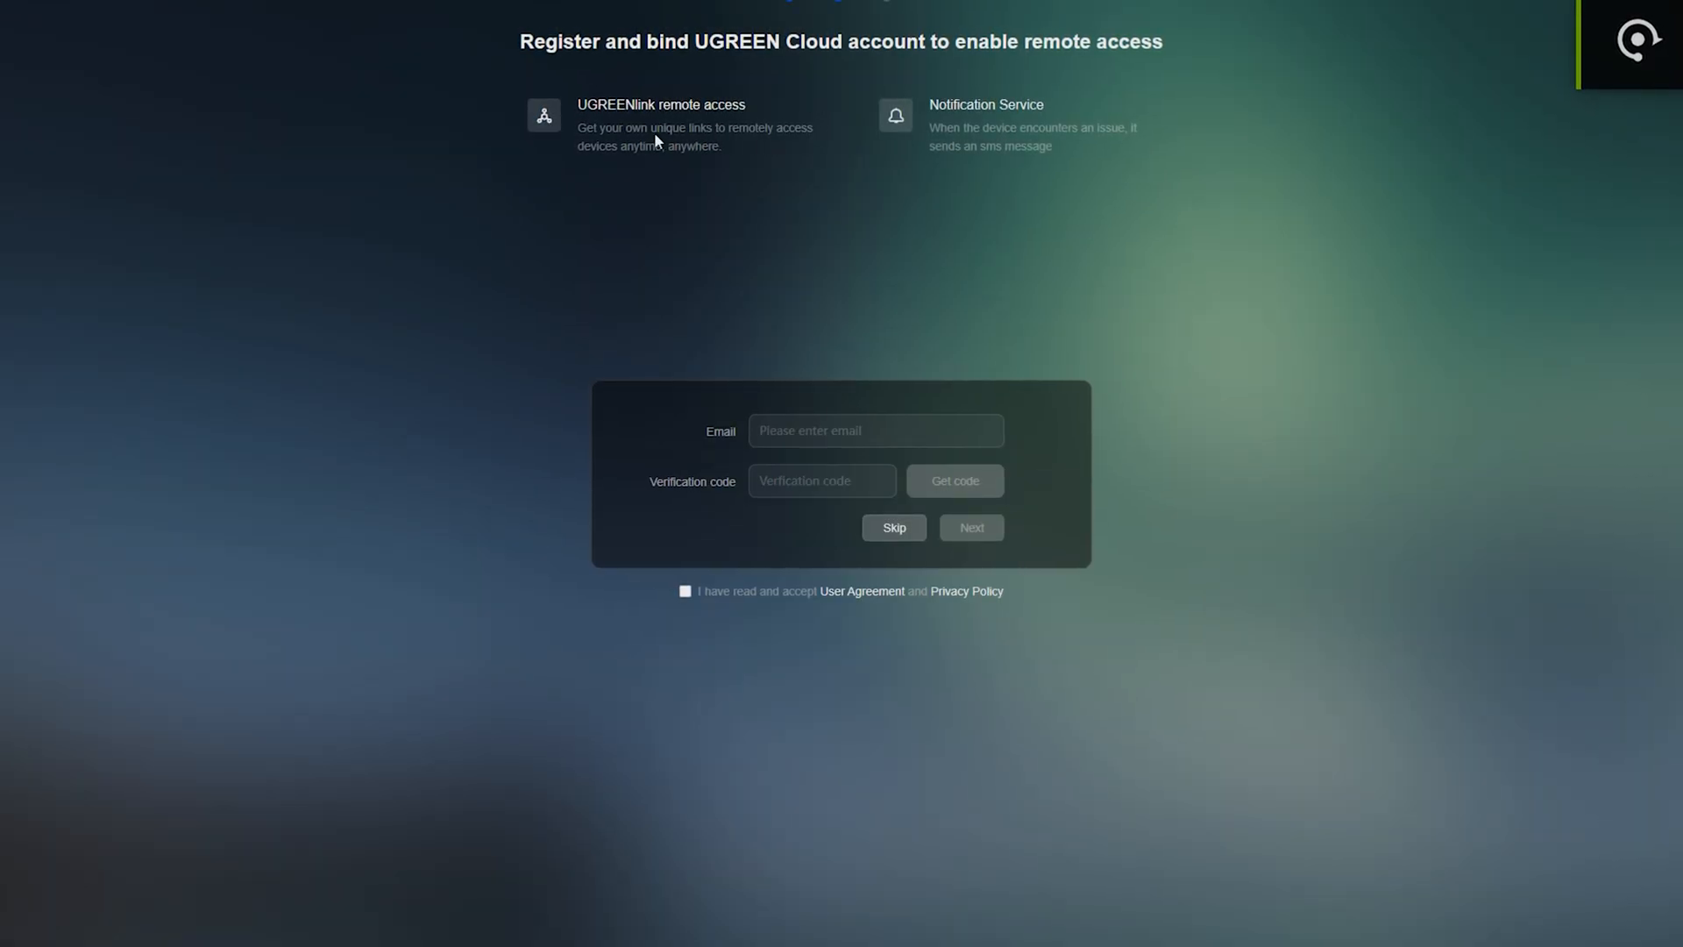
pyautogui.moveTo(751, 138)
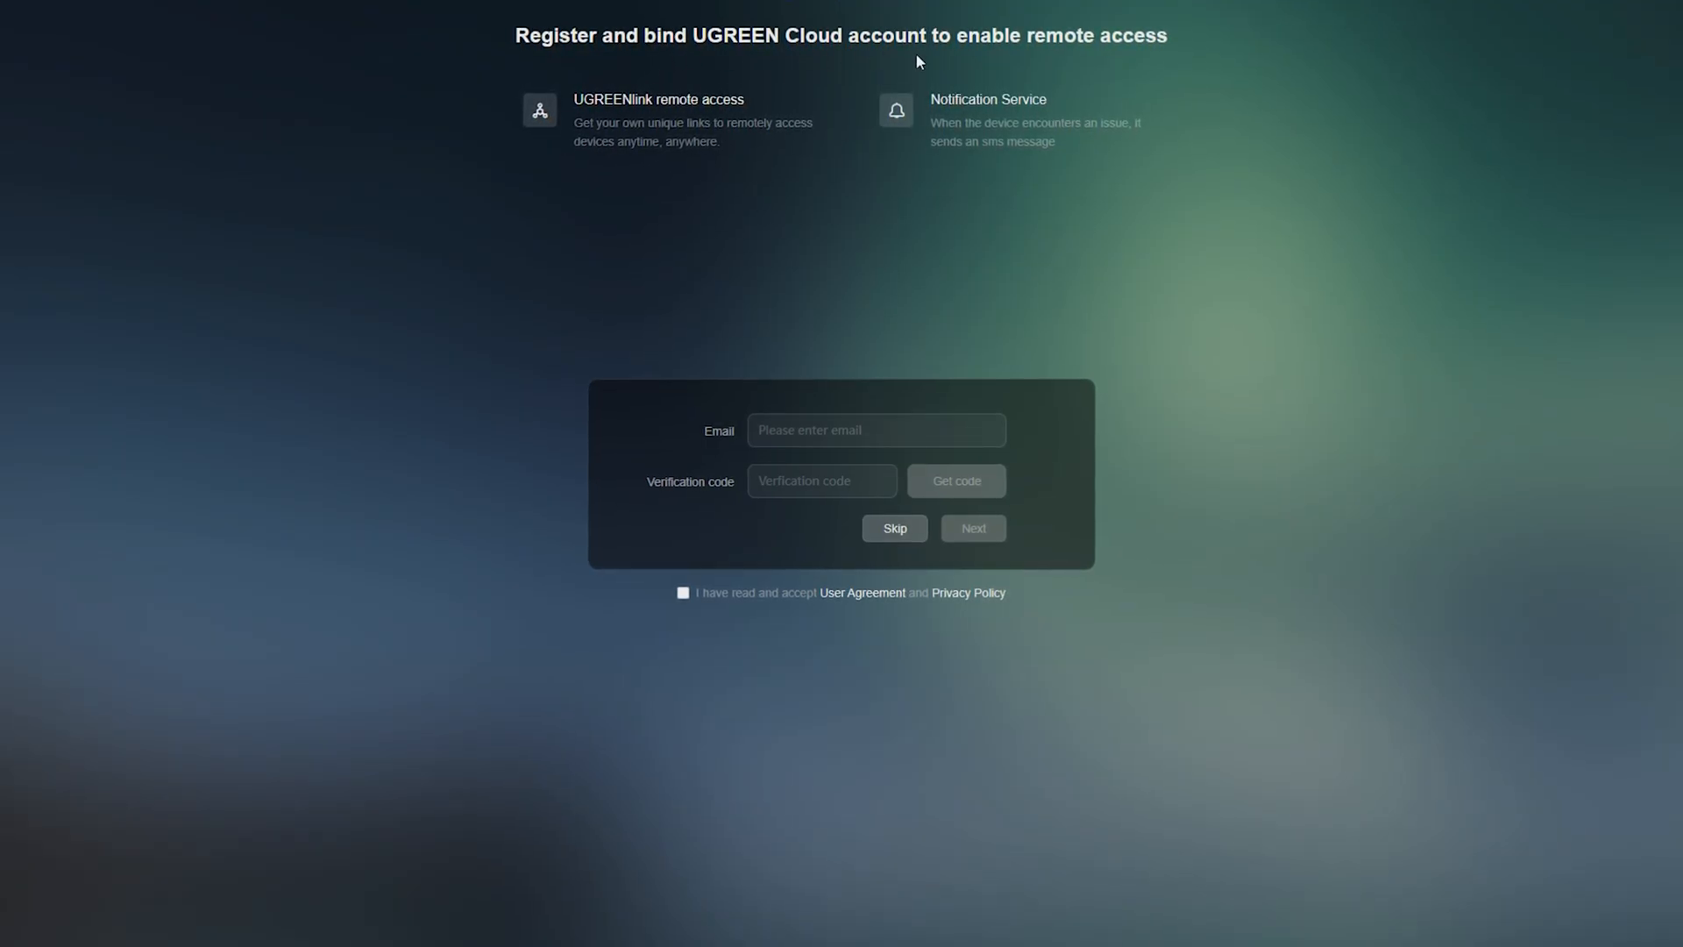
pyautogui.click(894, 527)
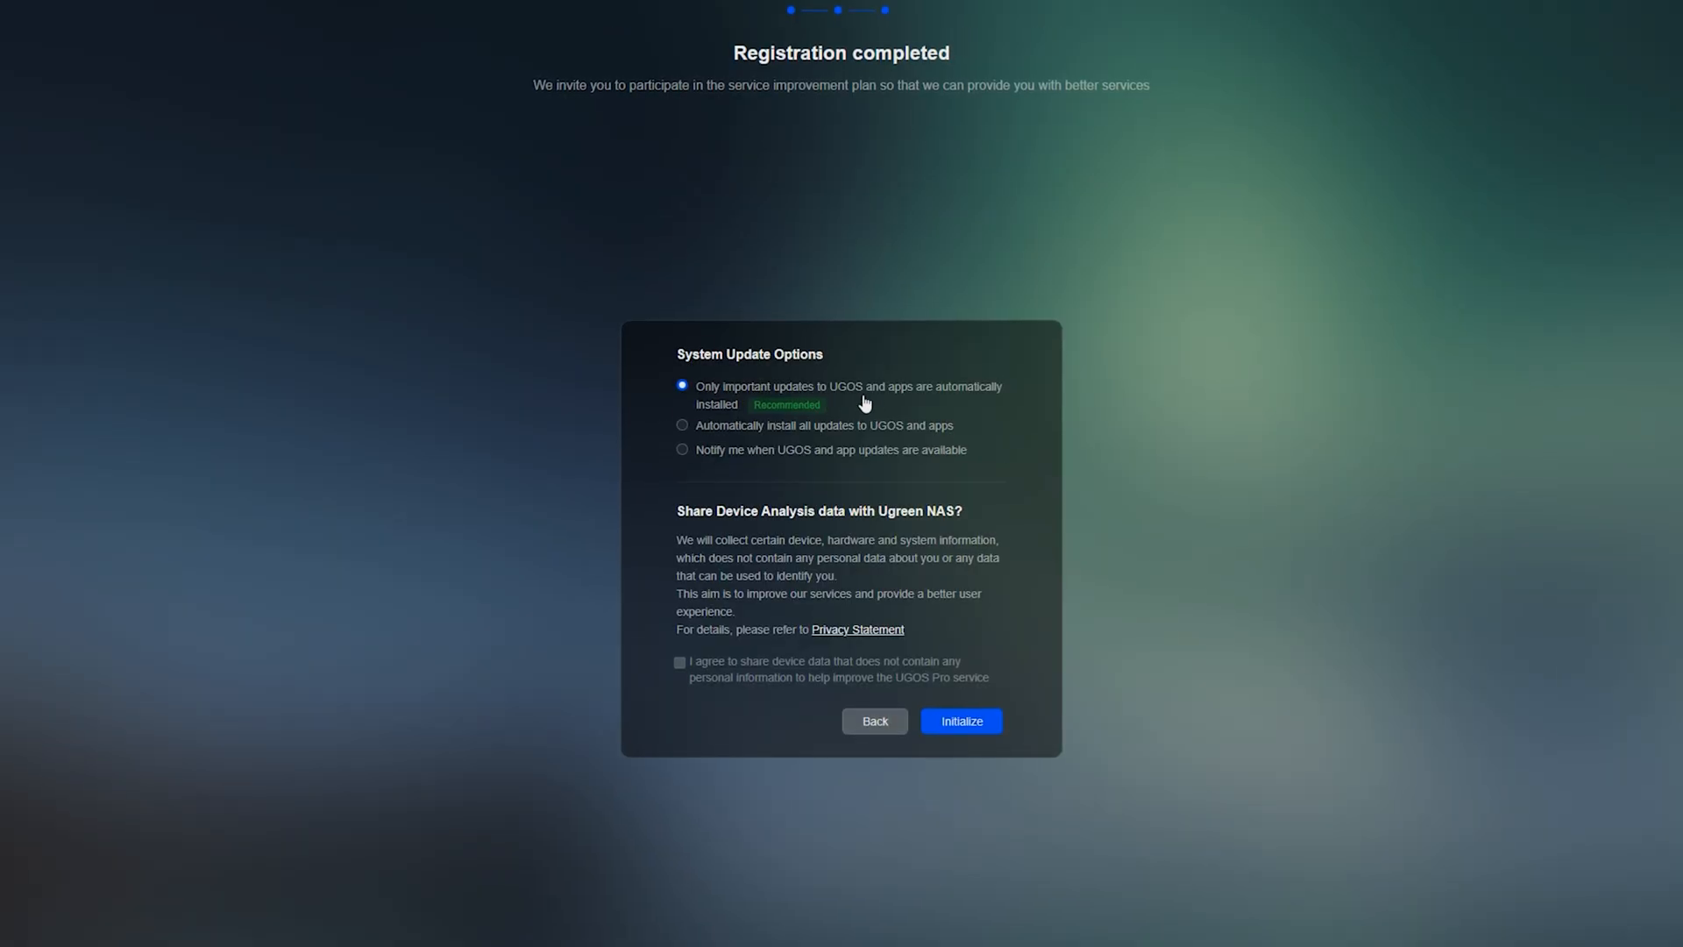
pyautogui.click(958, 720)
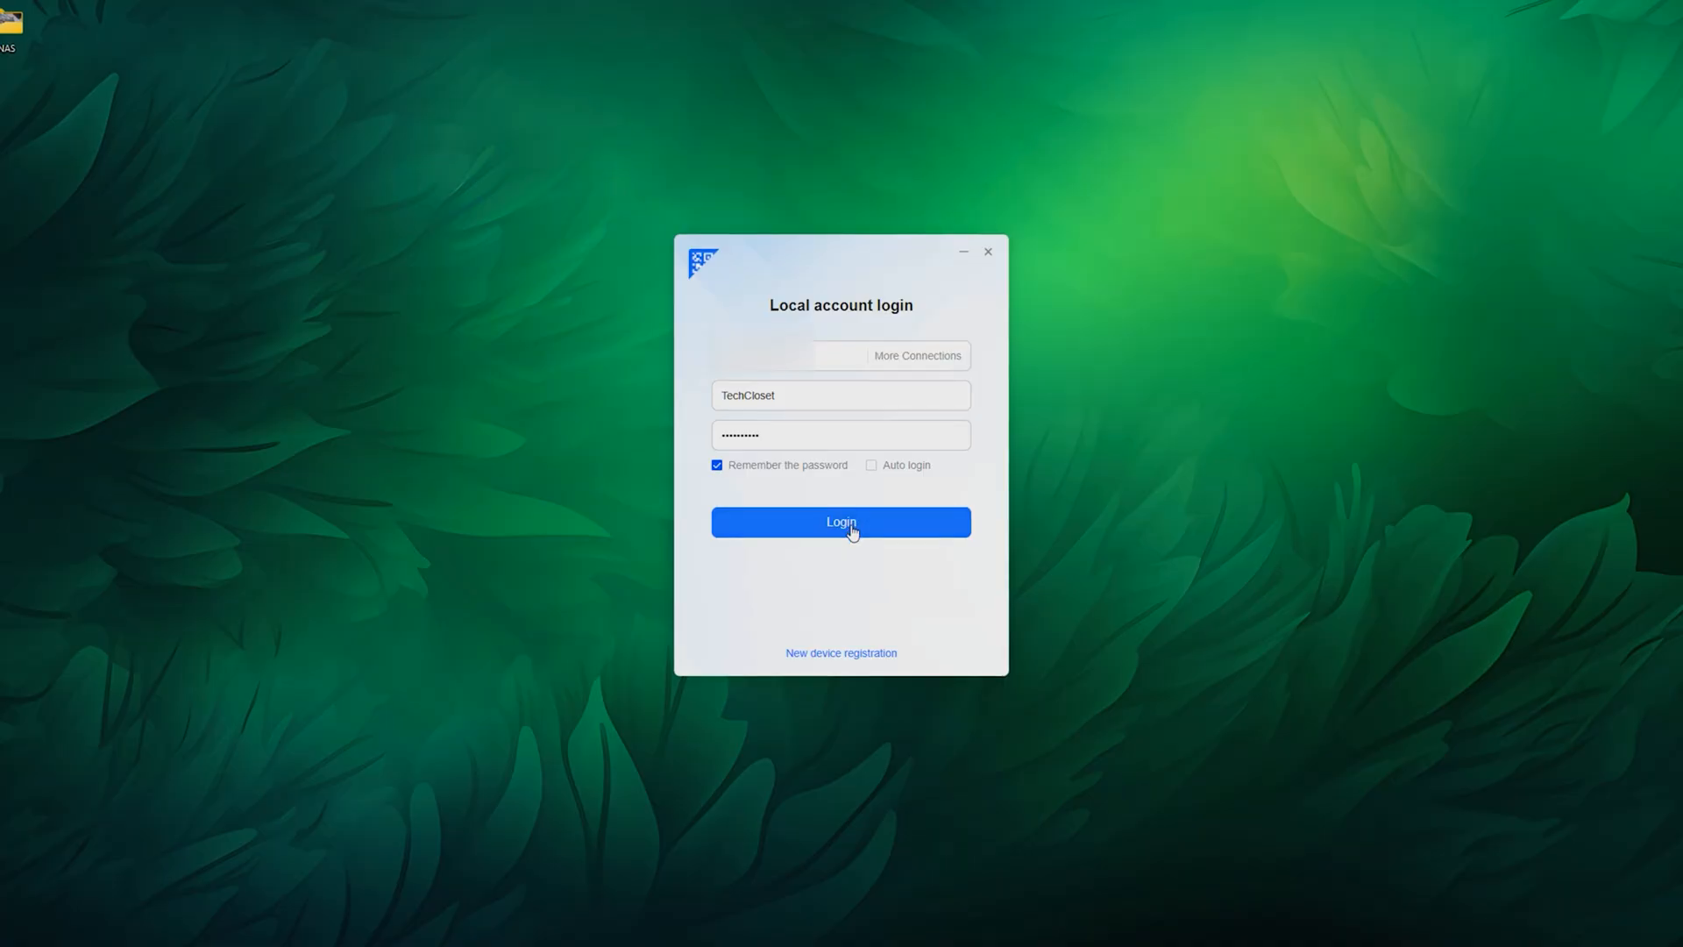
# Log in as TechCloset and open Control Panel from the NAS desktop.
pyautogui.click(840, 522)
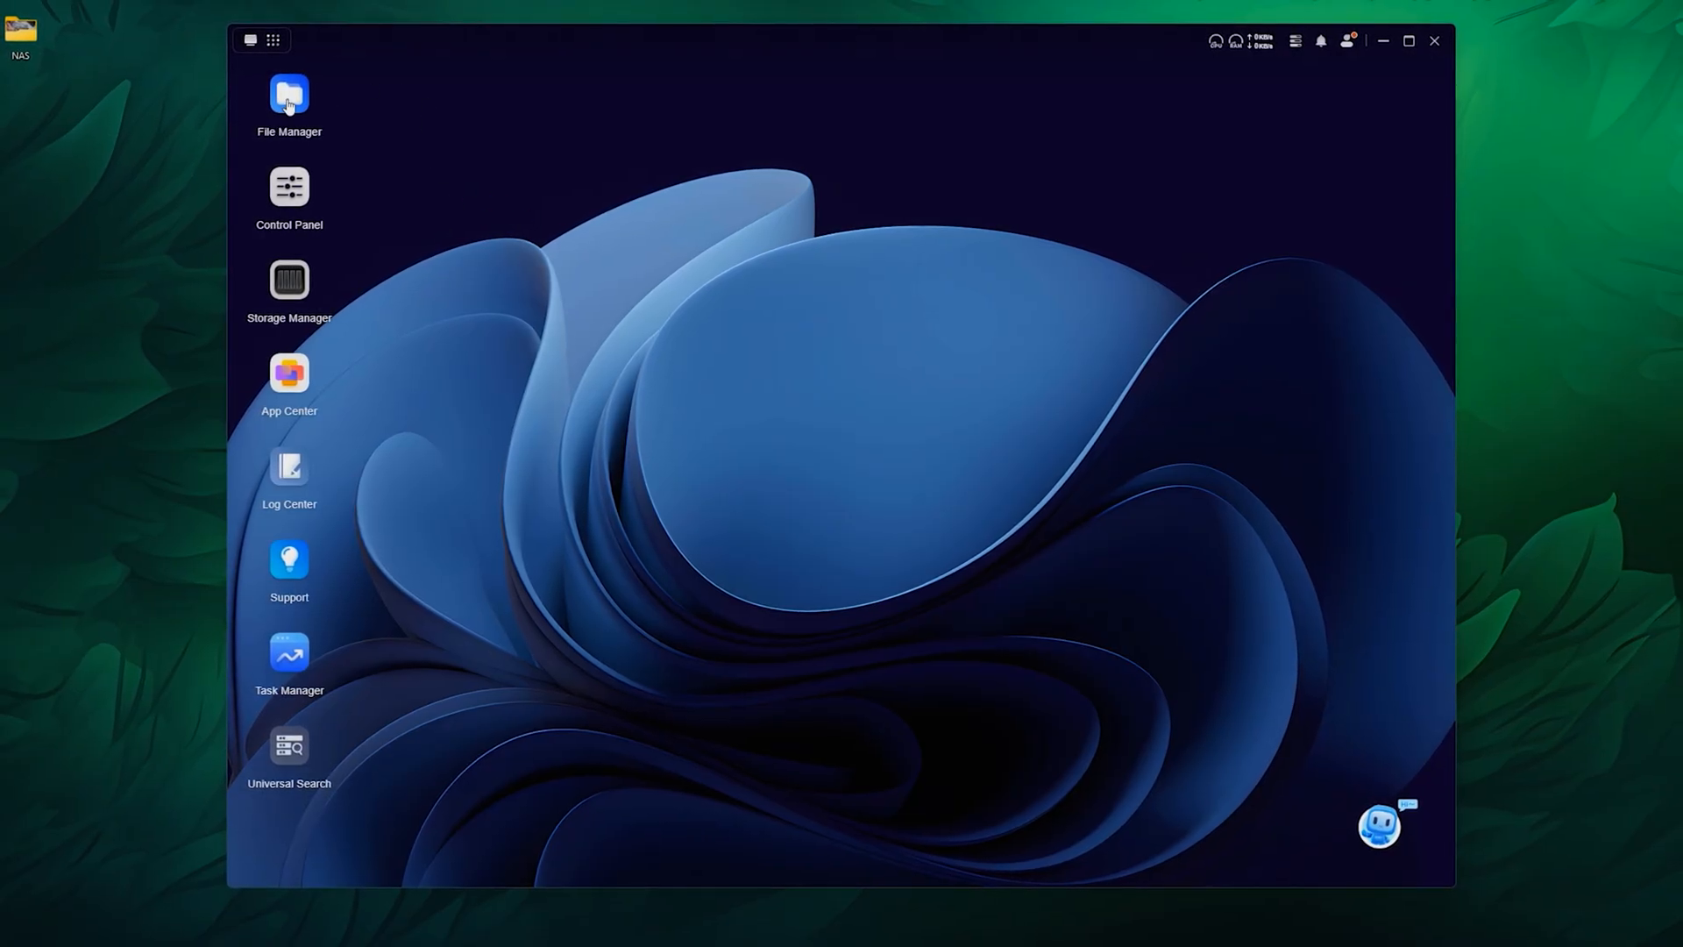
pyautogui.click(289, 188)
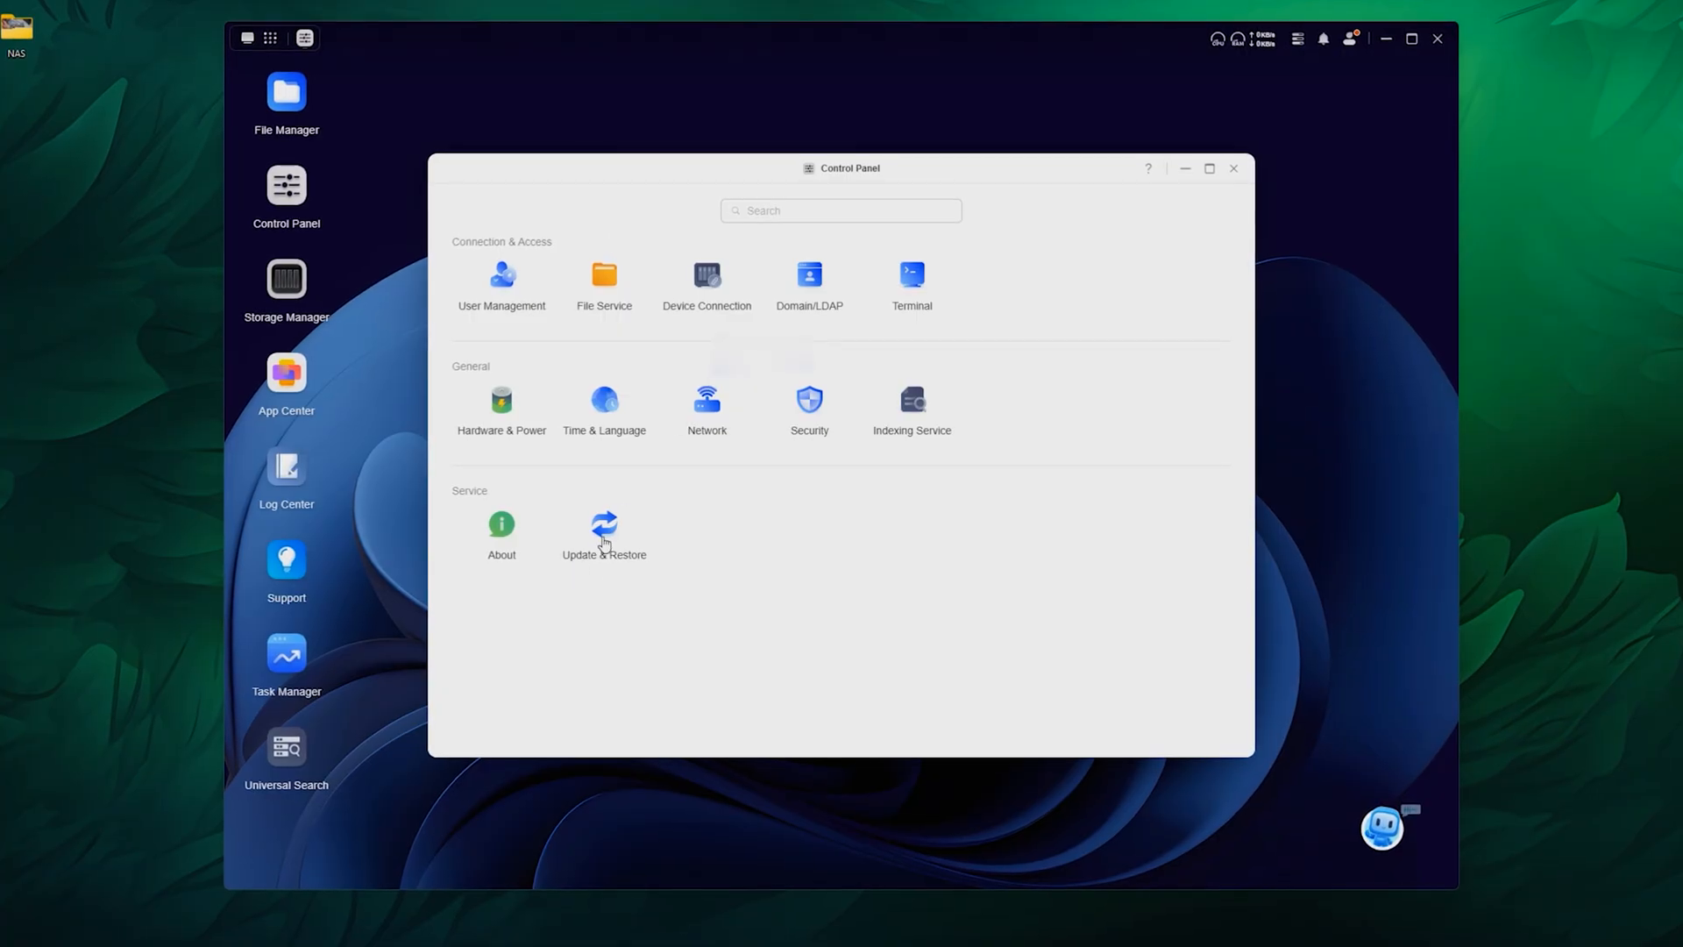
# Open the create storage pool step in Storage Manager.
pyautogui.click(603, 526)
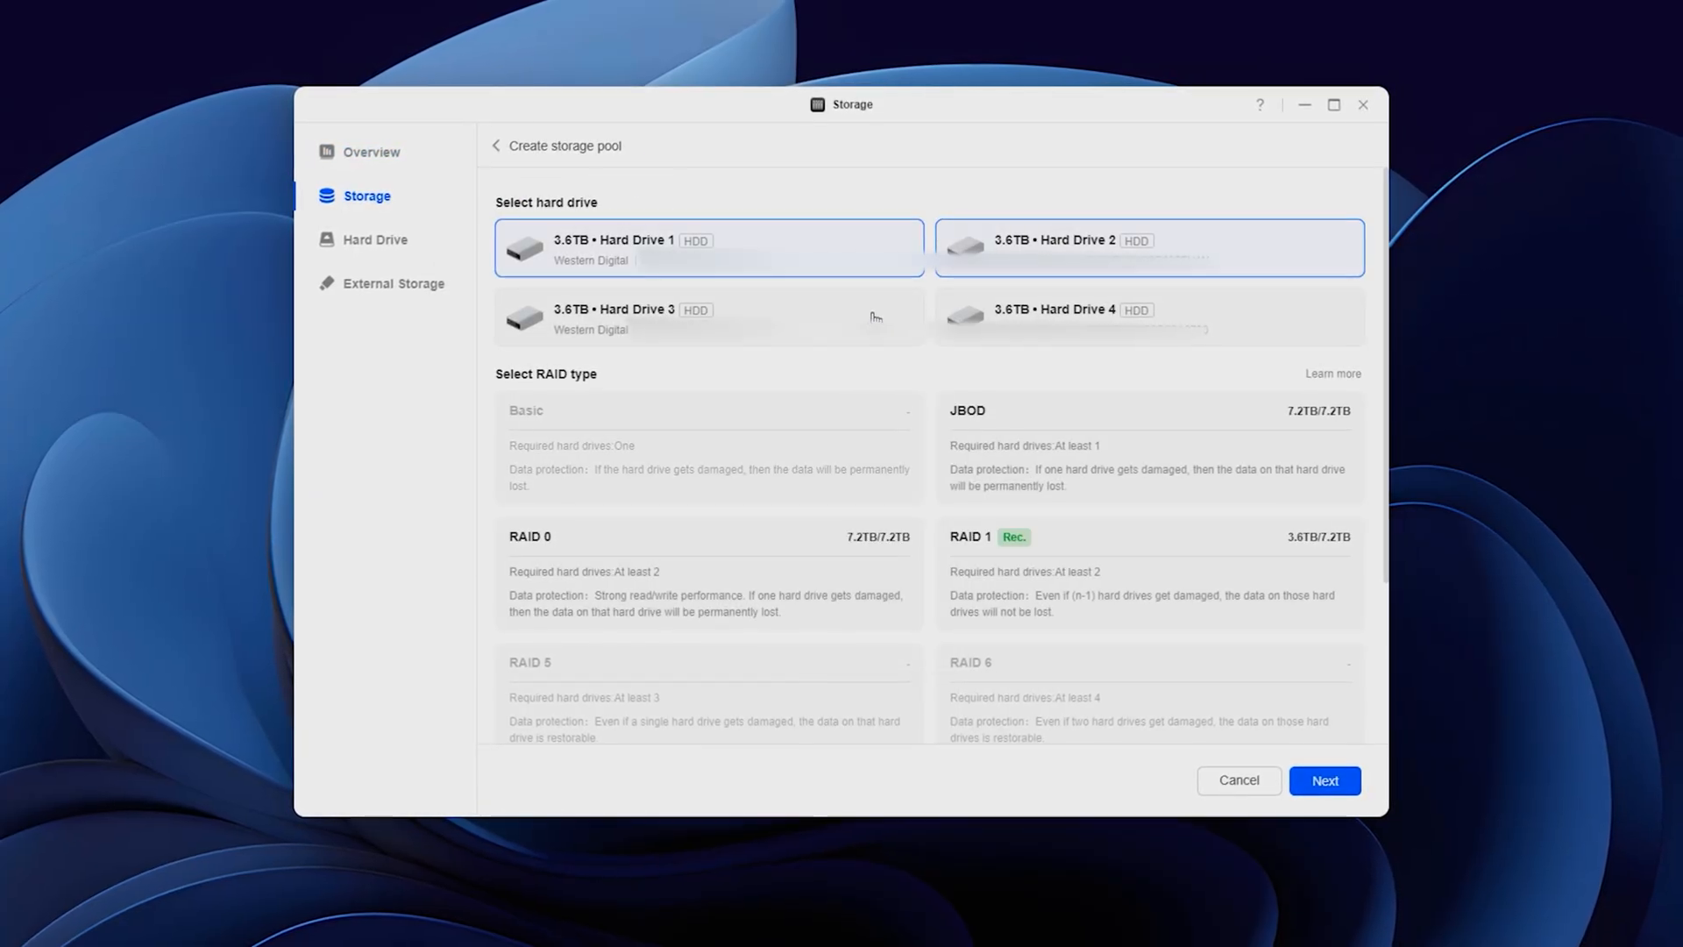
# Add Hard Drives 3 and 4 to the pool and review the RAID 5 option.
pyautogui.click(708, 317)
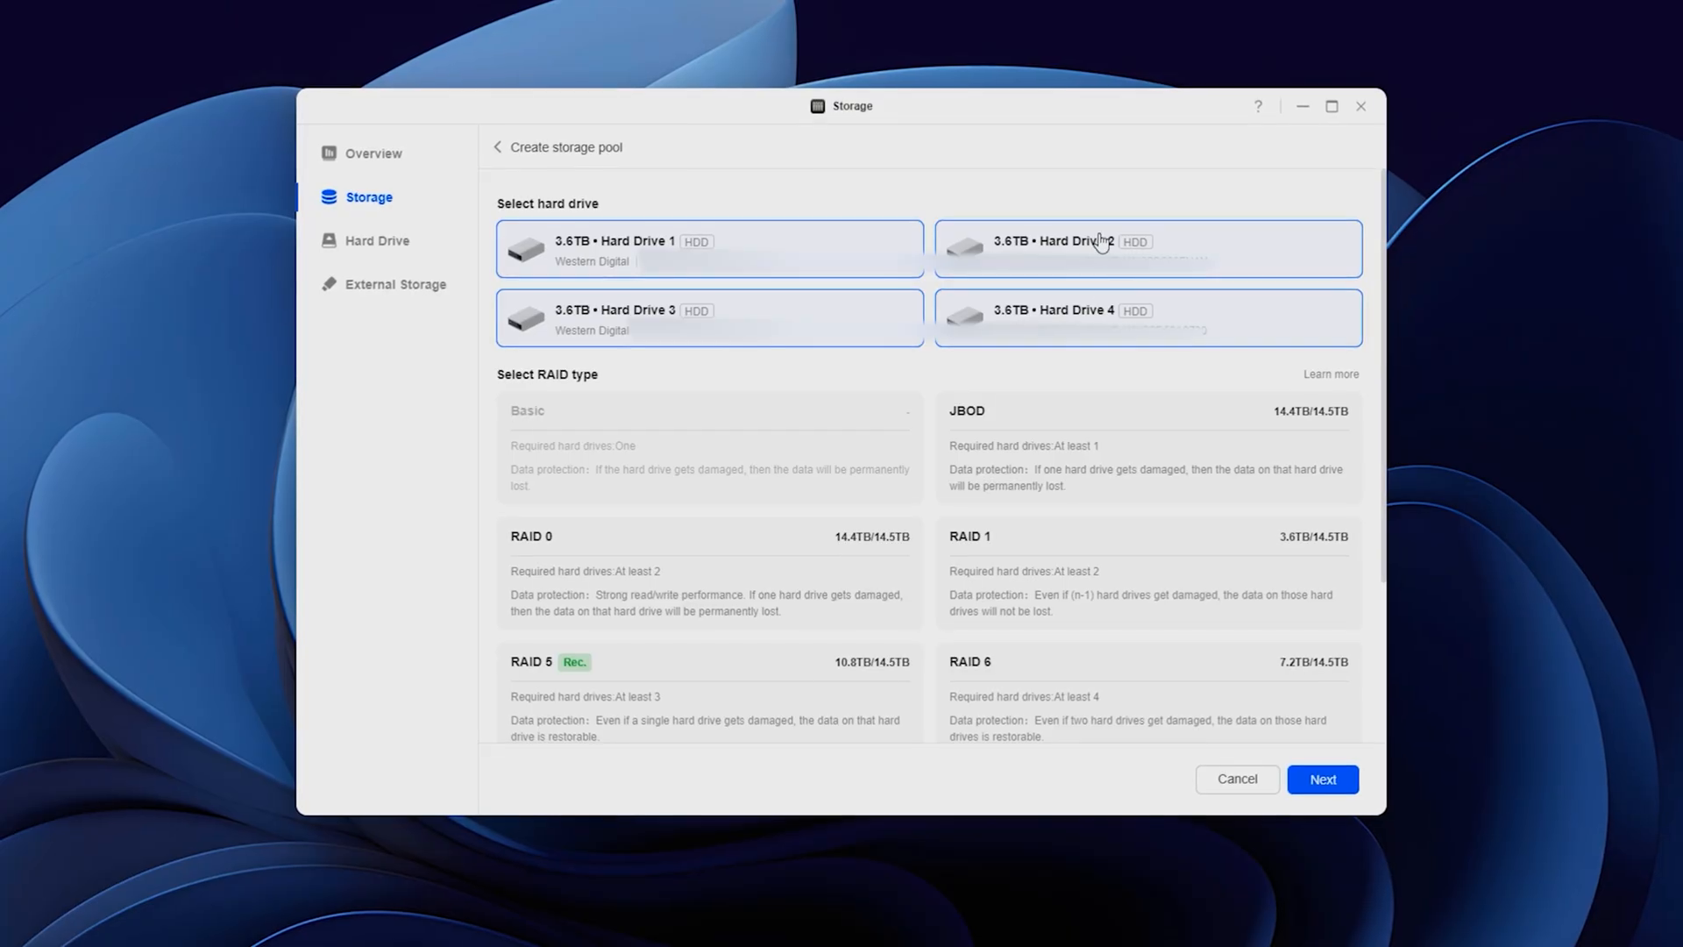
pyautogui.scroll(-3)
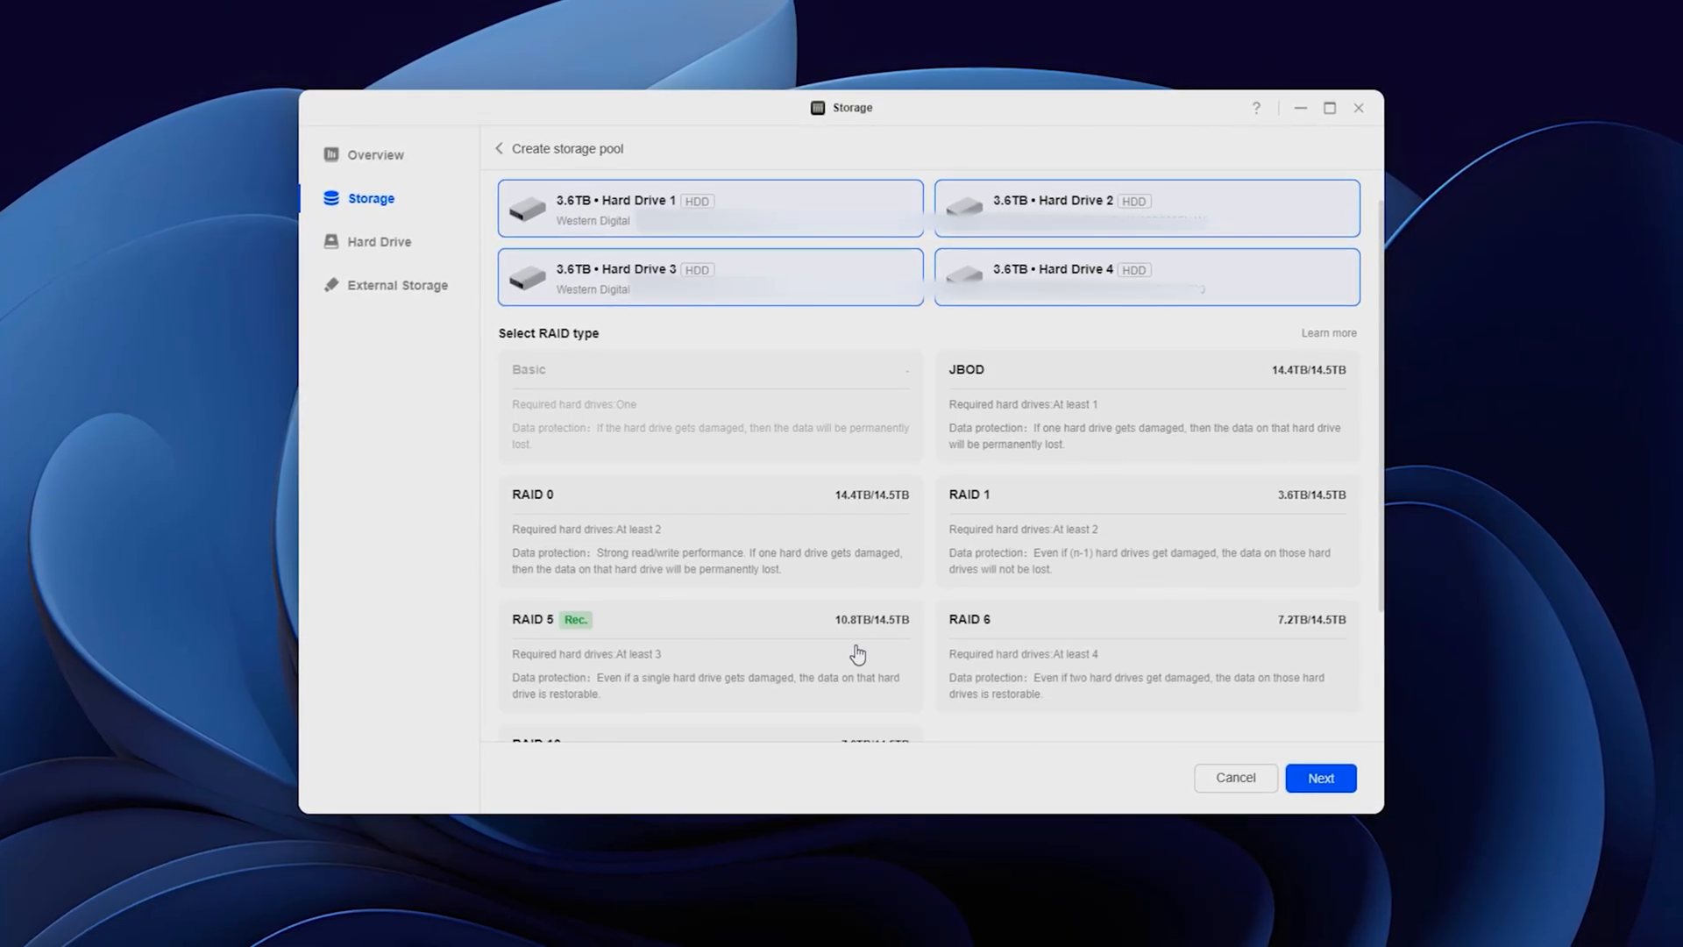
pyautogui.moveTo(871, 619)
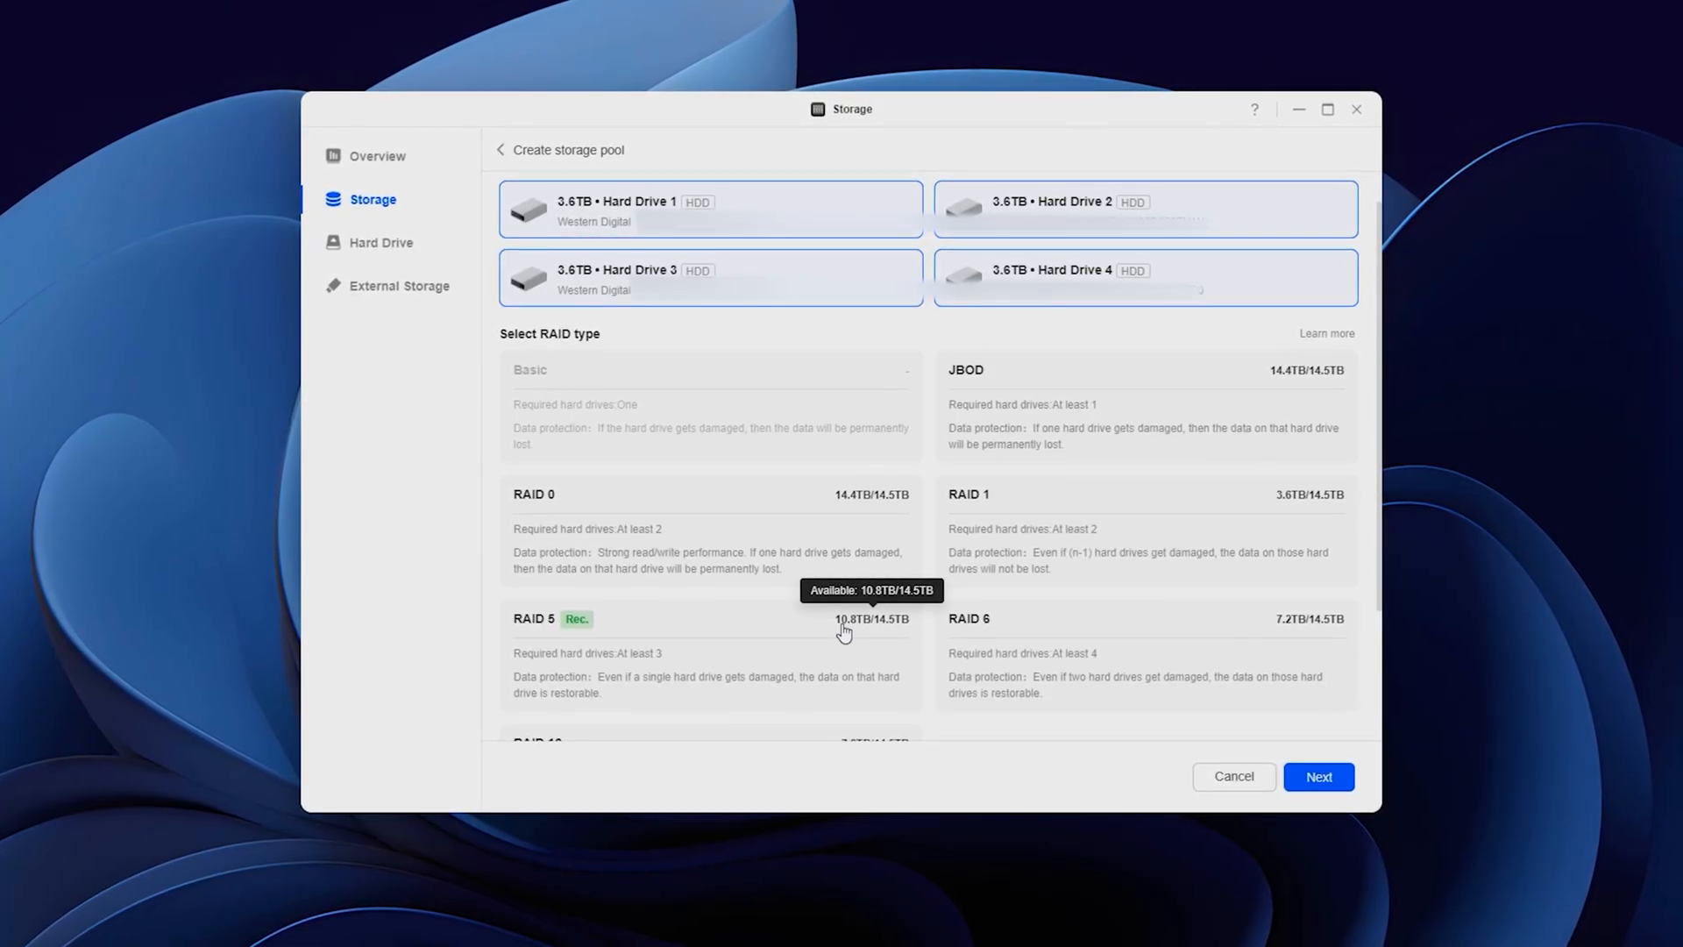
pyautogui.moveTo(1051, 640)
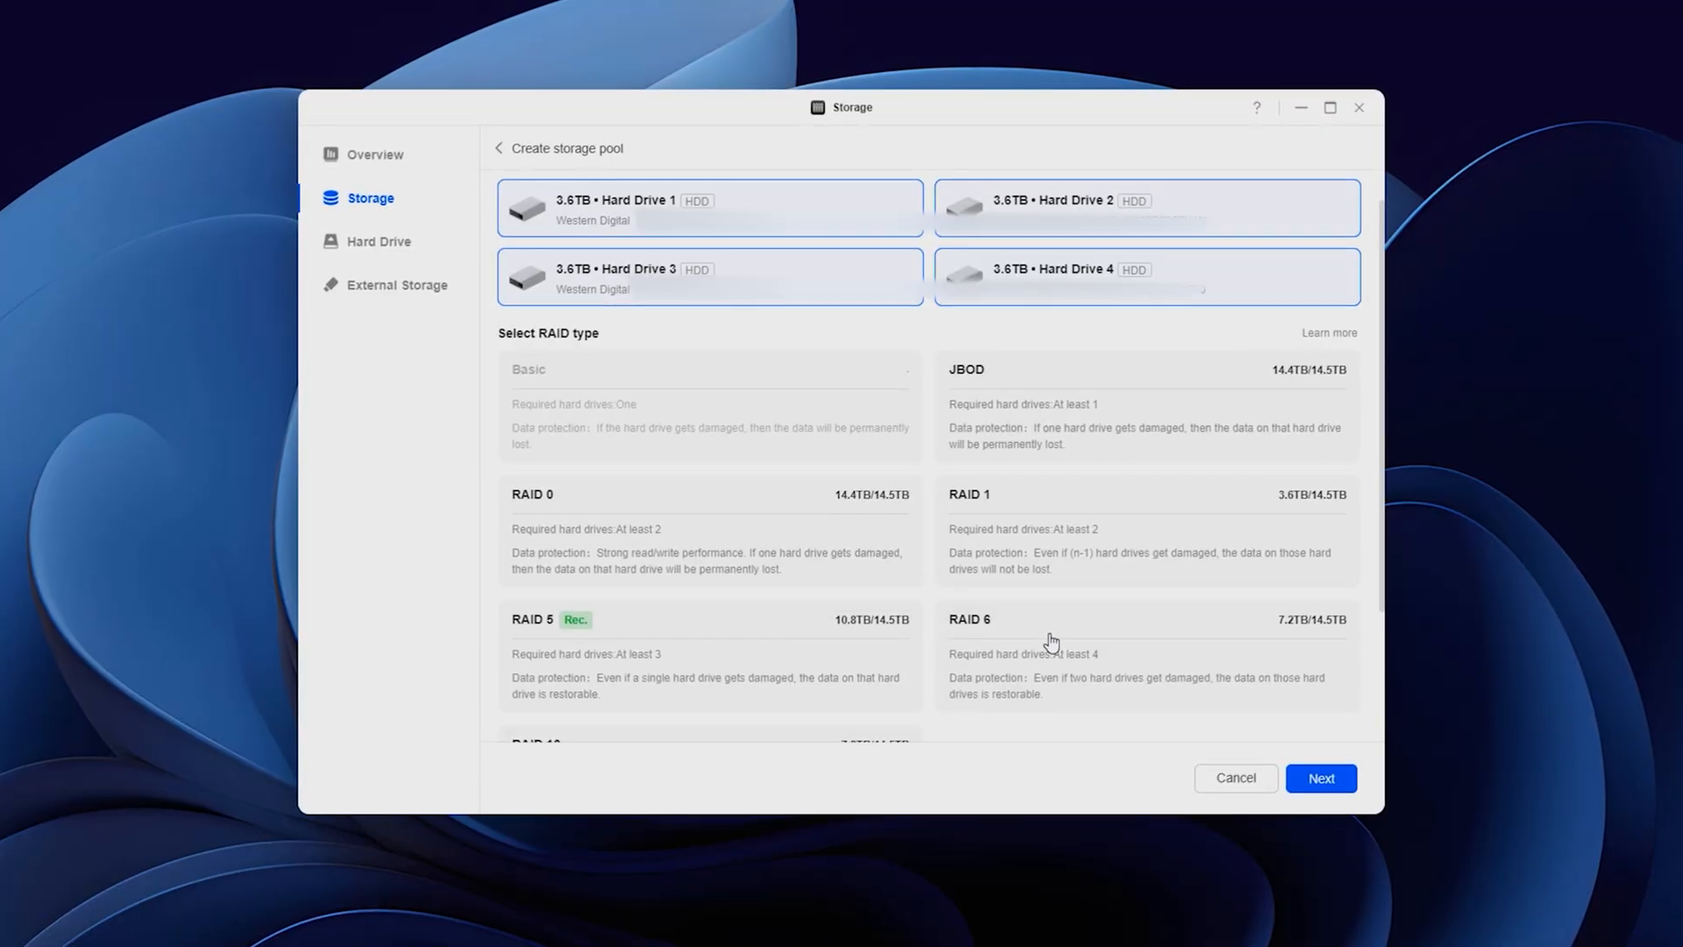
pyautogui.moveTo(1133, 636)
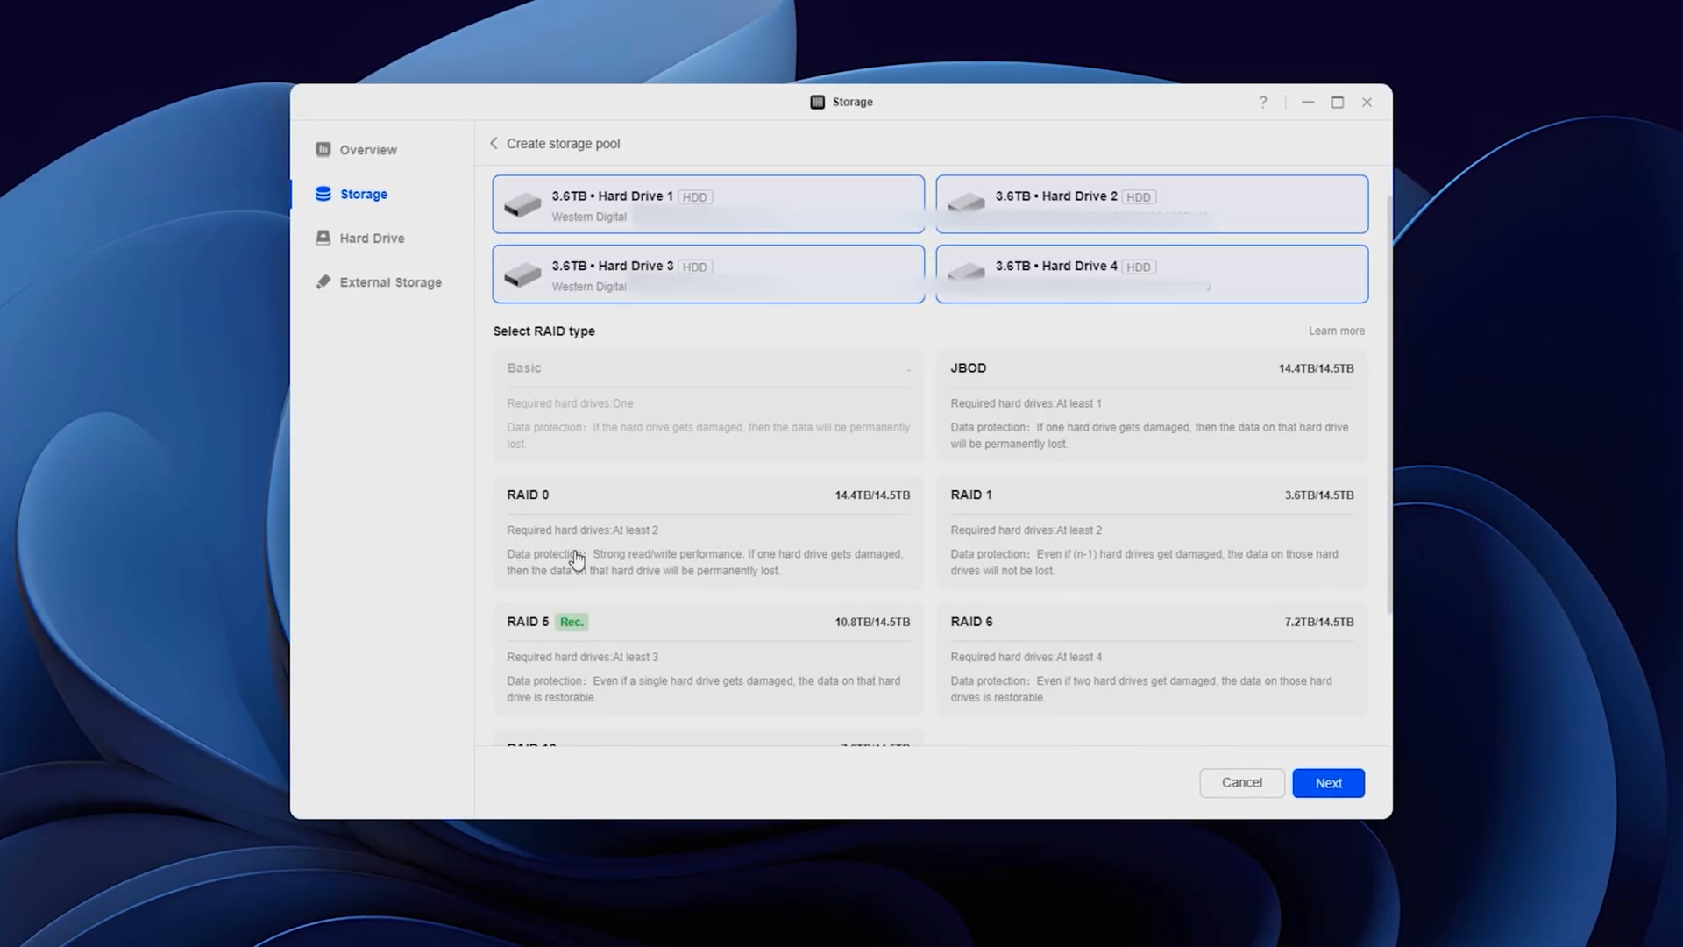
pyautogui.moveTo(615, 594)
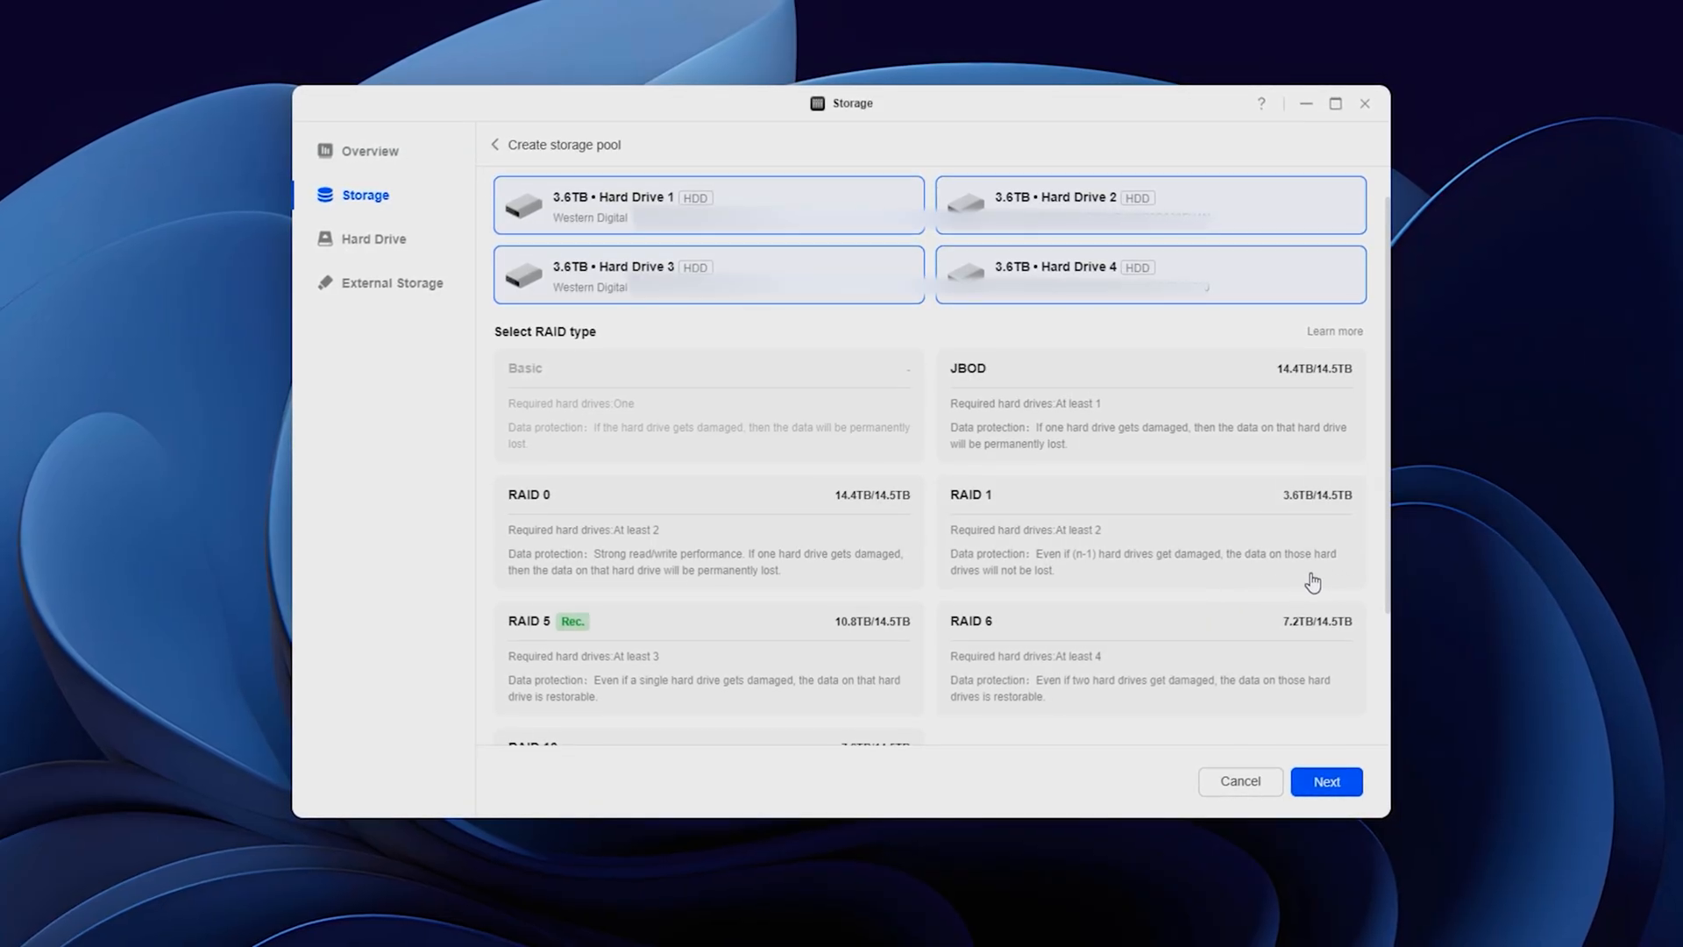
# Set Volume 1 to Btrfs, review the RAID 5 pool, and confirm formatting the drives.
pyautogui.click(1326, 781)
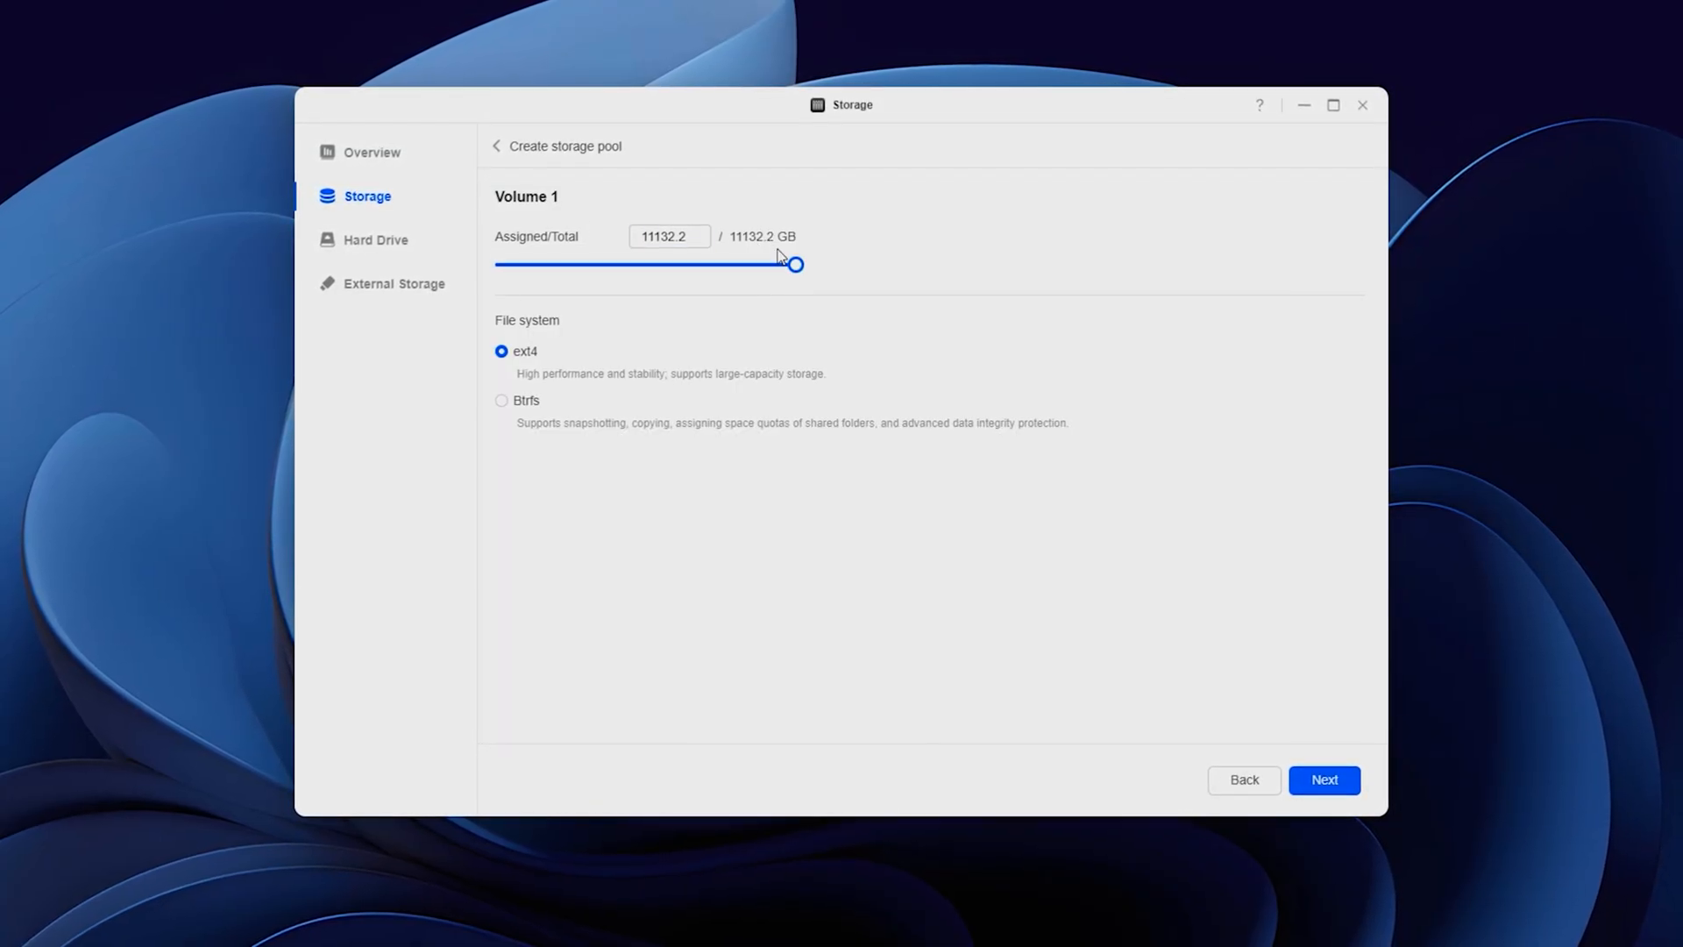
pyautogui.moveTo(899, 355)
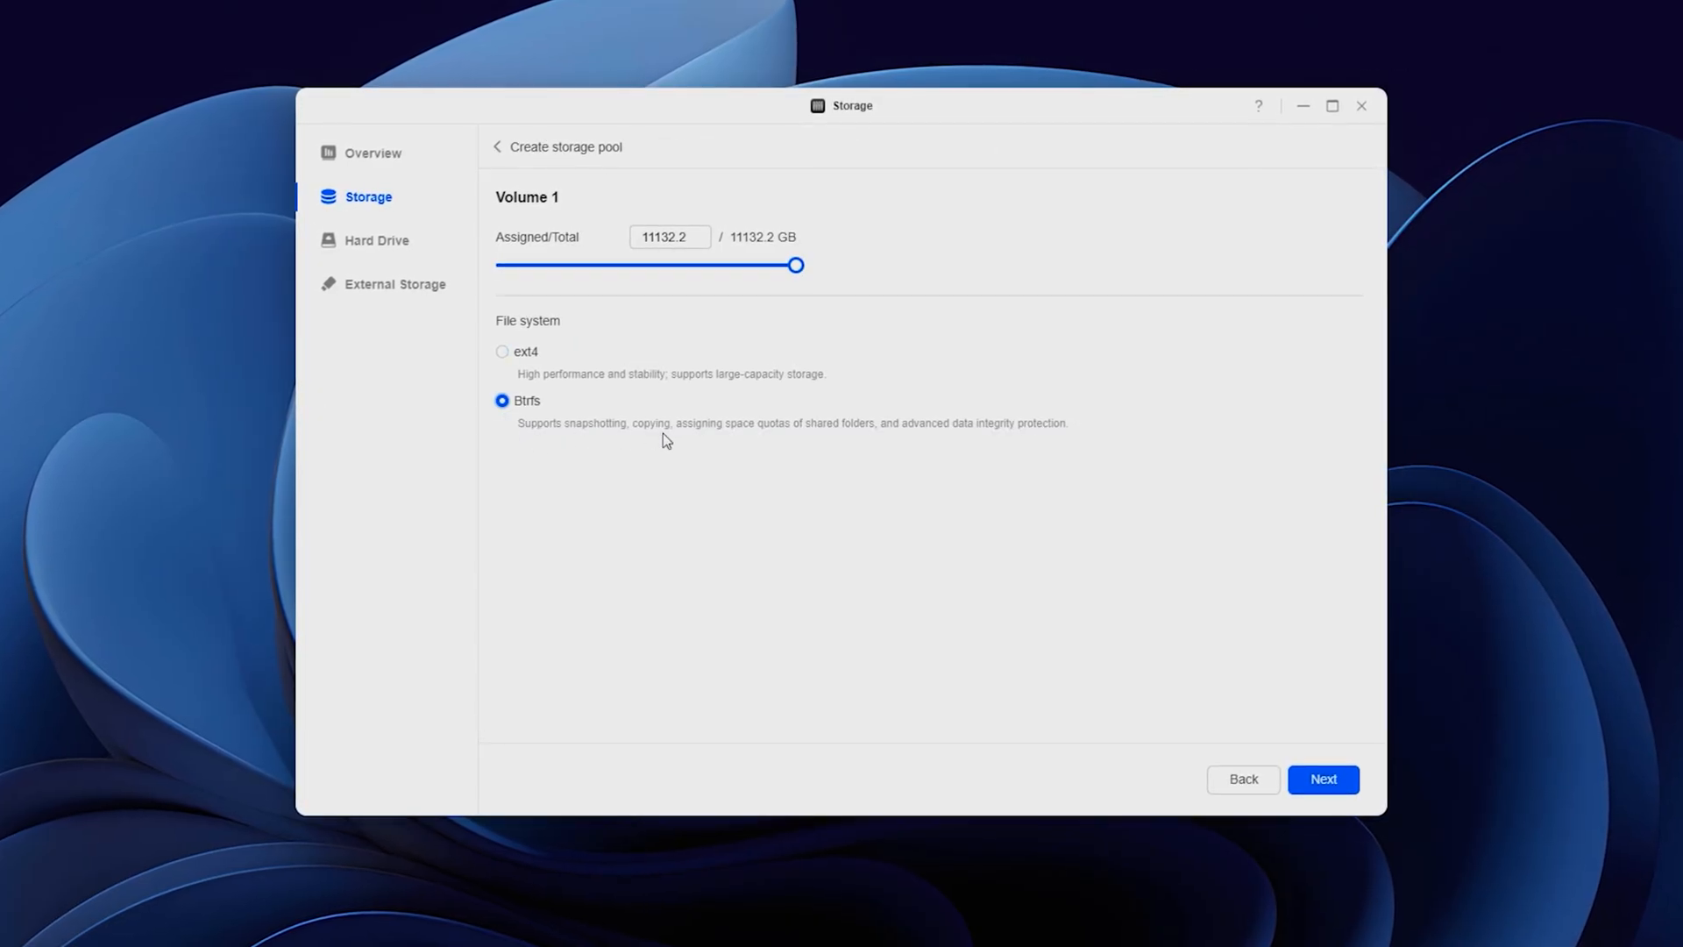
pyautogui.moveTo(903, 440)
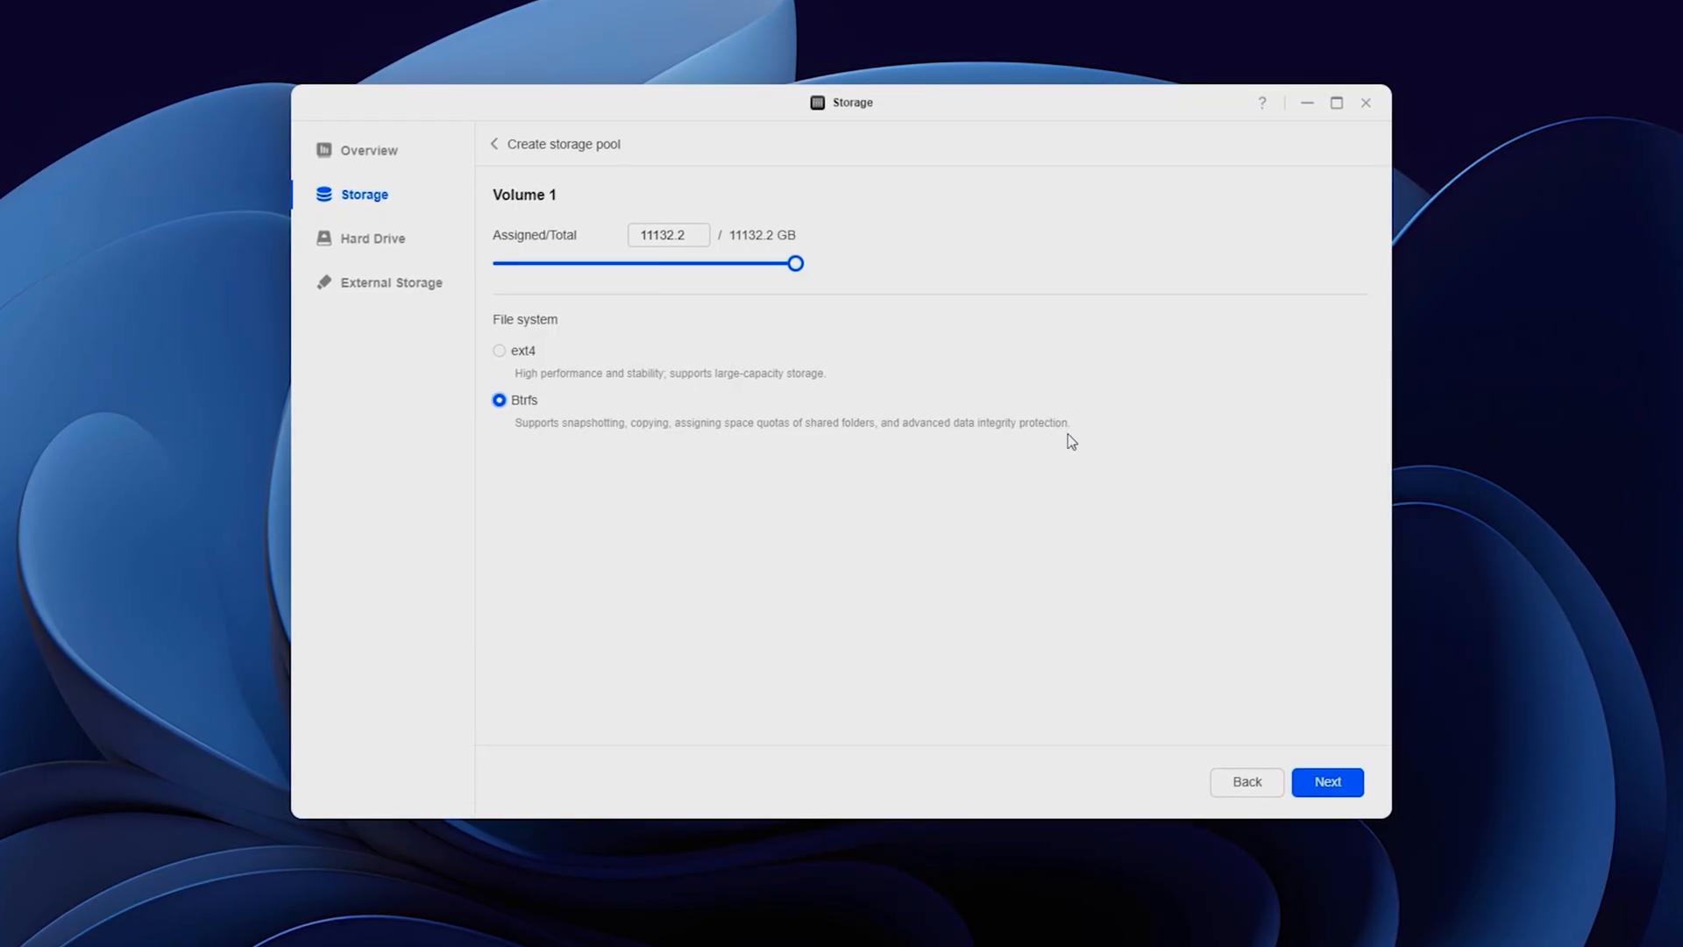
pyautogui.click(1328, 781)
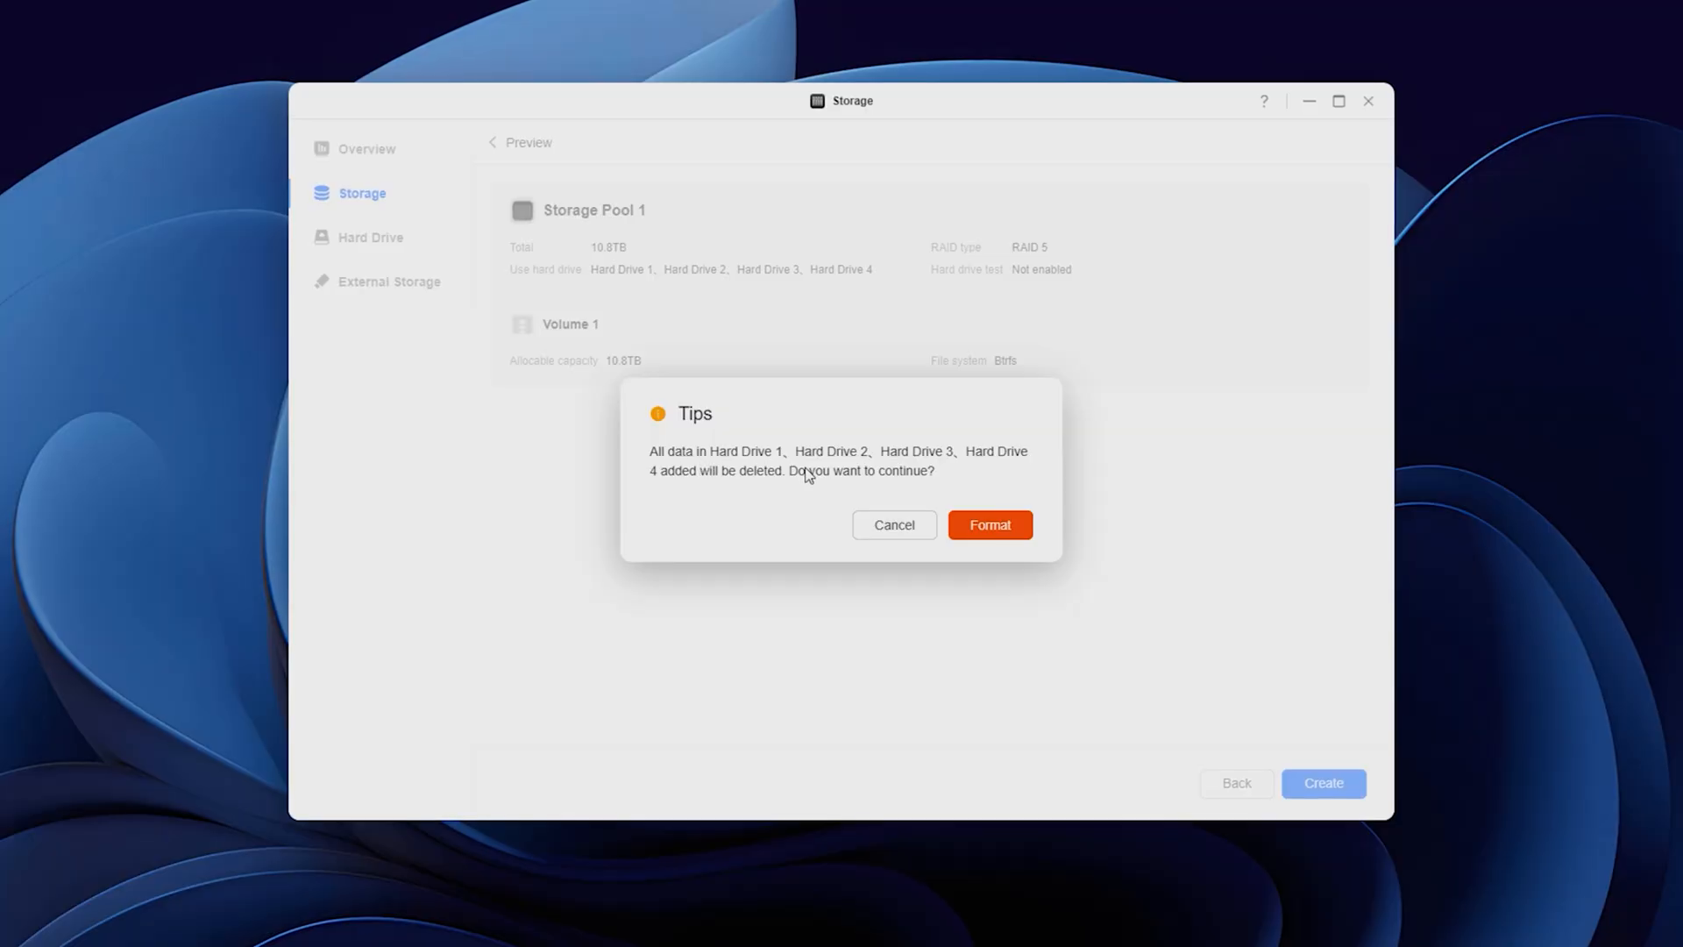
pyautogui.click(989, 526)
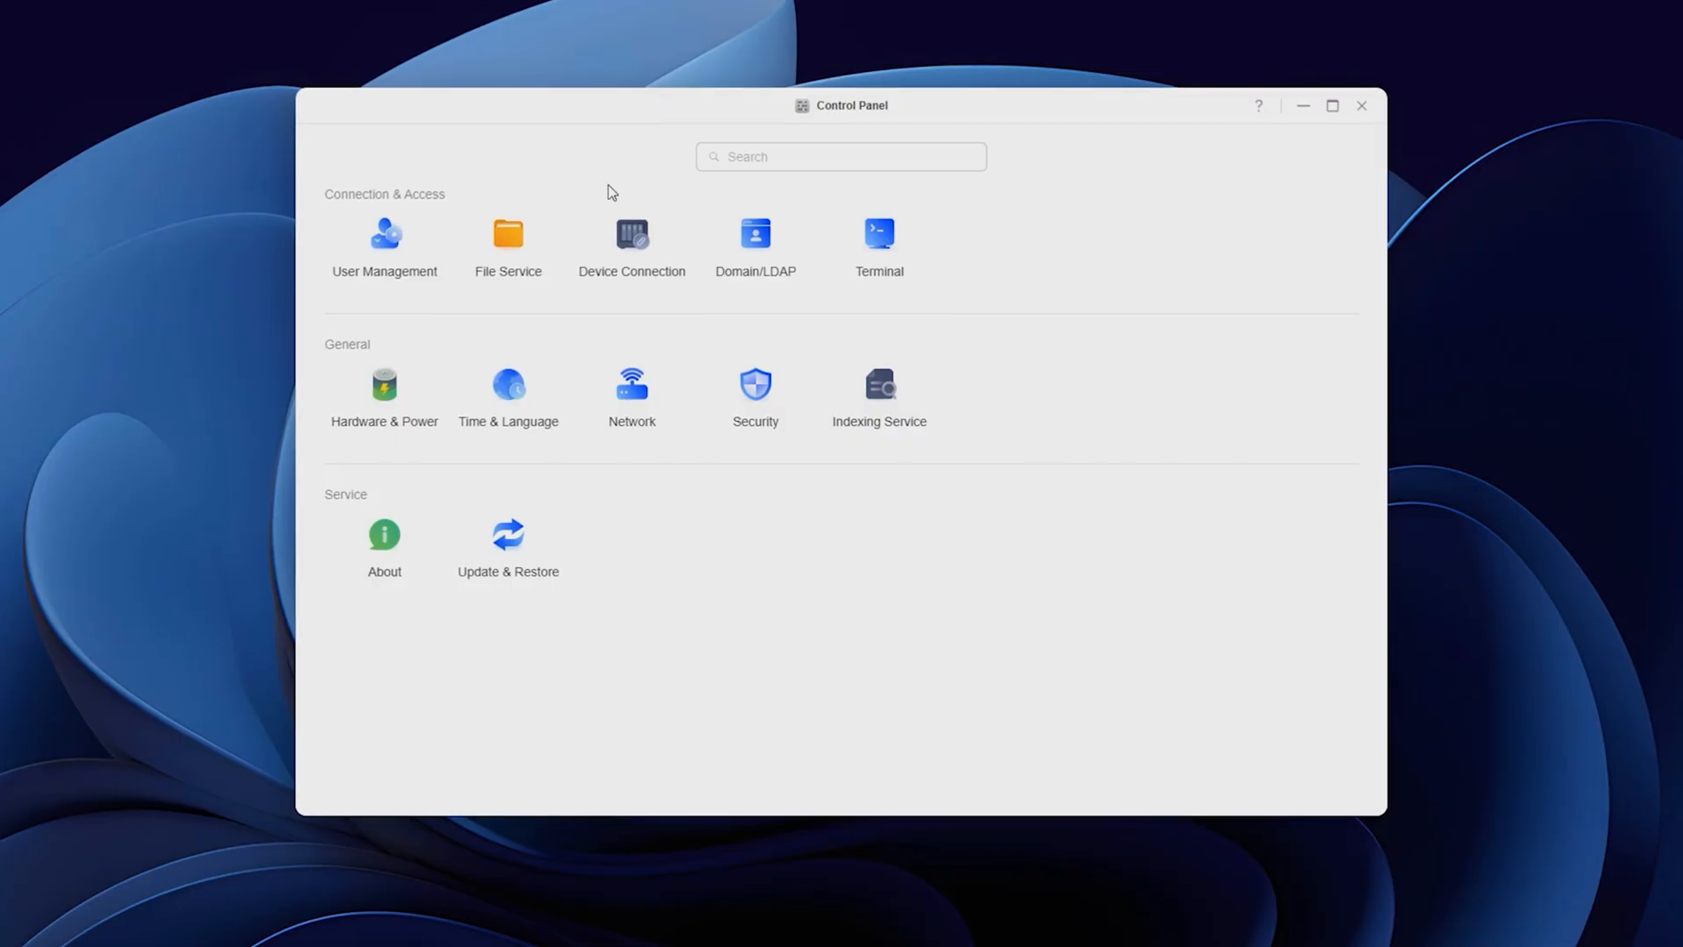
# Enable the SMB service under File Service in Control Panel.
pyautogui.click(506, 233)
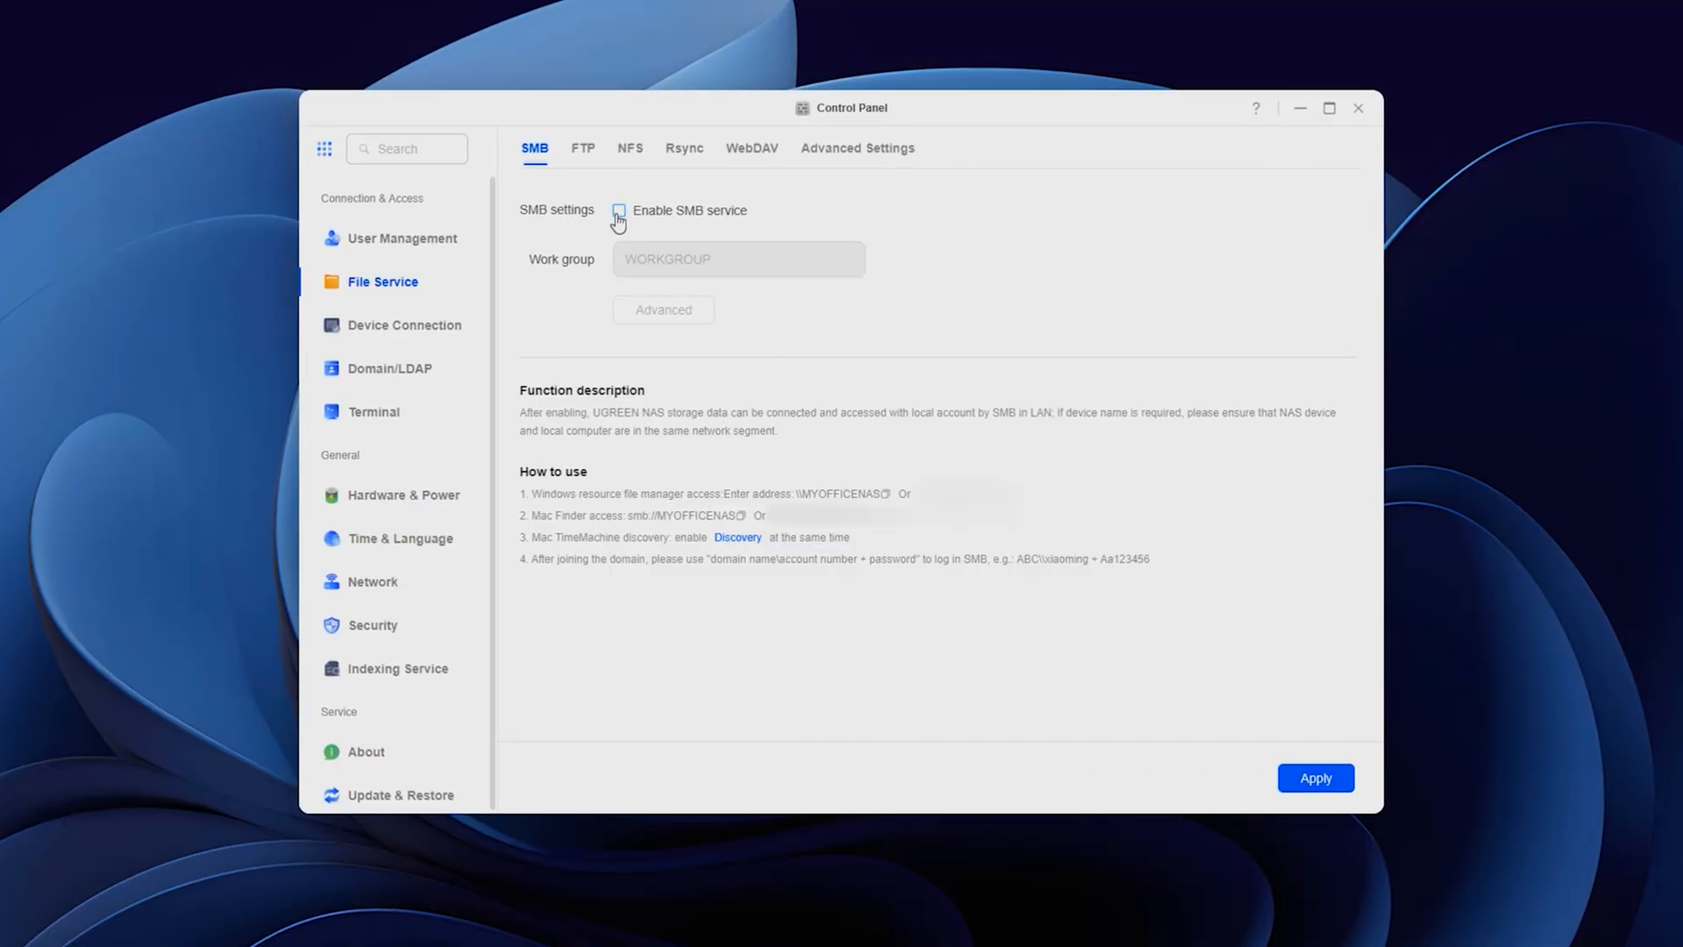
pyautogui.click(617, 209)
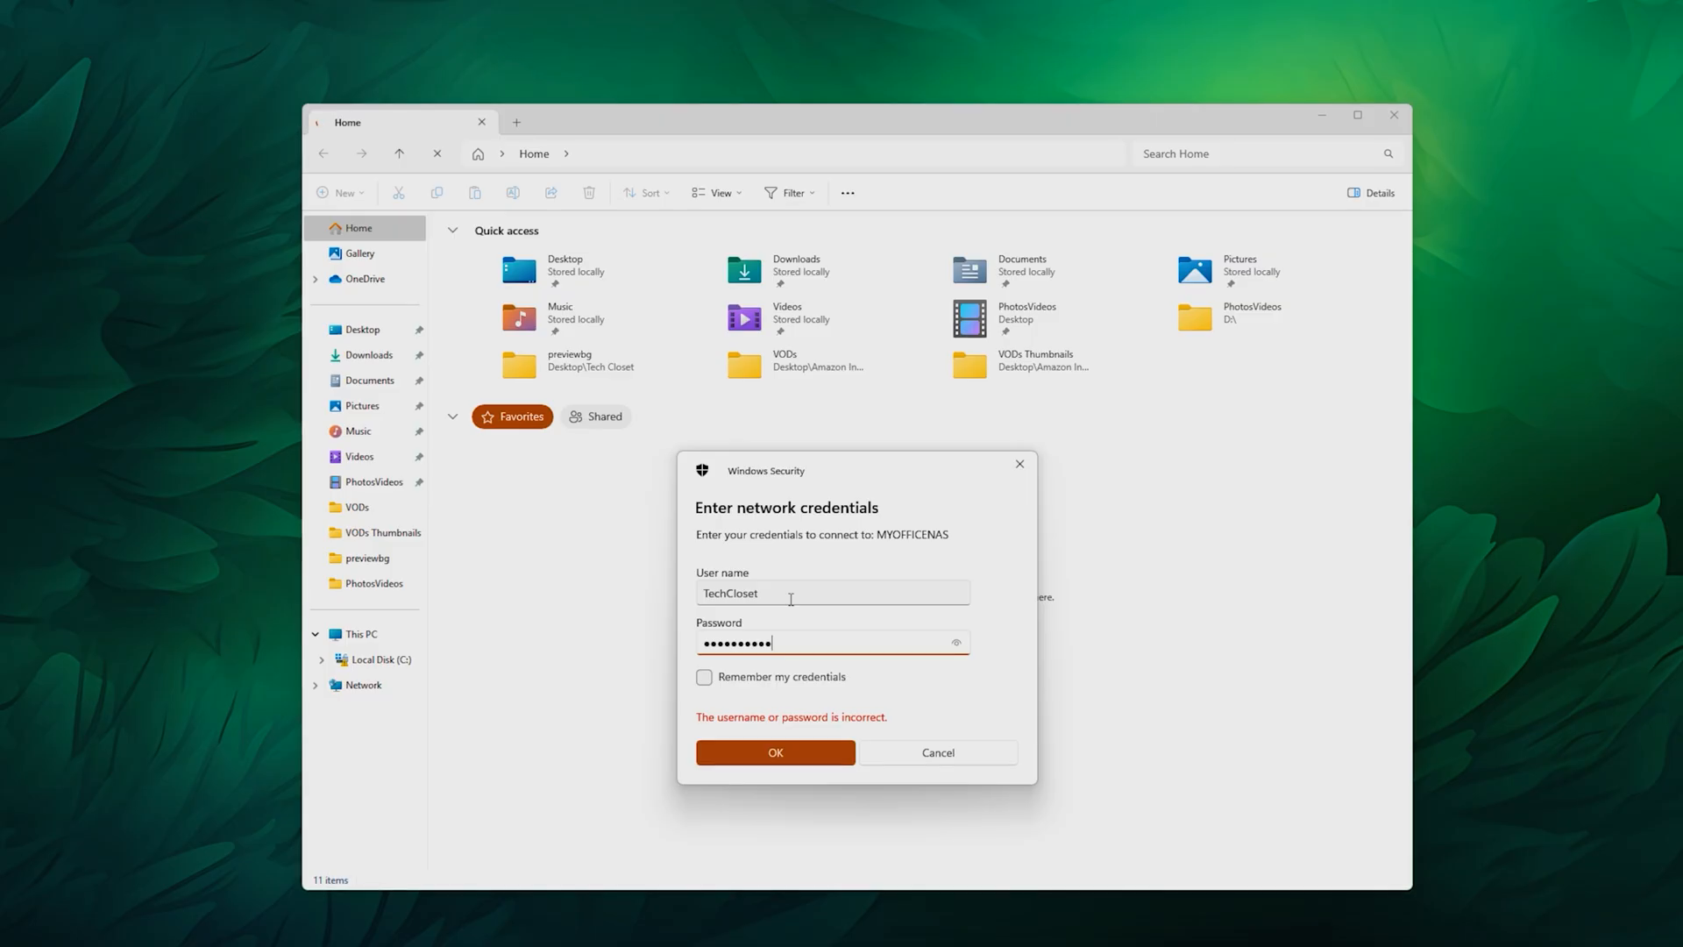
# Enter the NAS network credentials and open the personal_folder share on MYOFFICENAS.
pyautogui.click(774, 752)
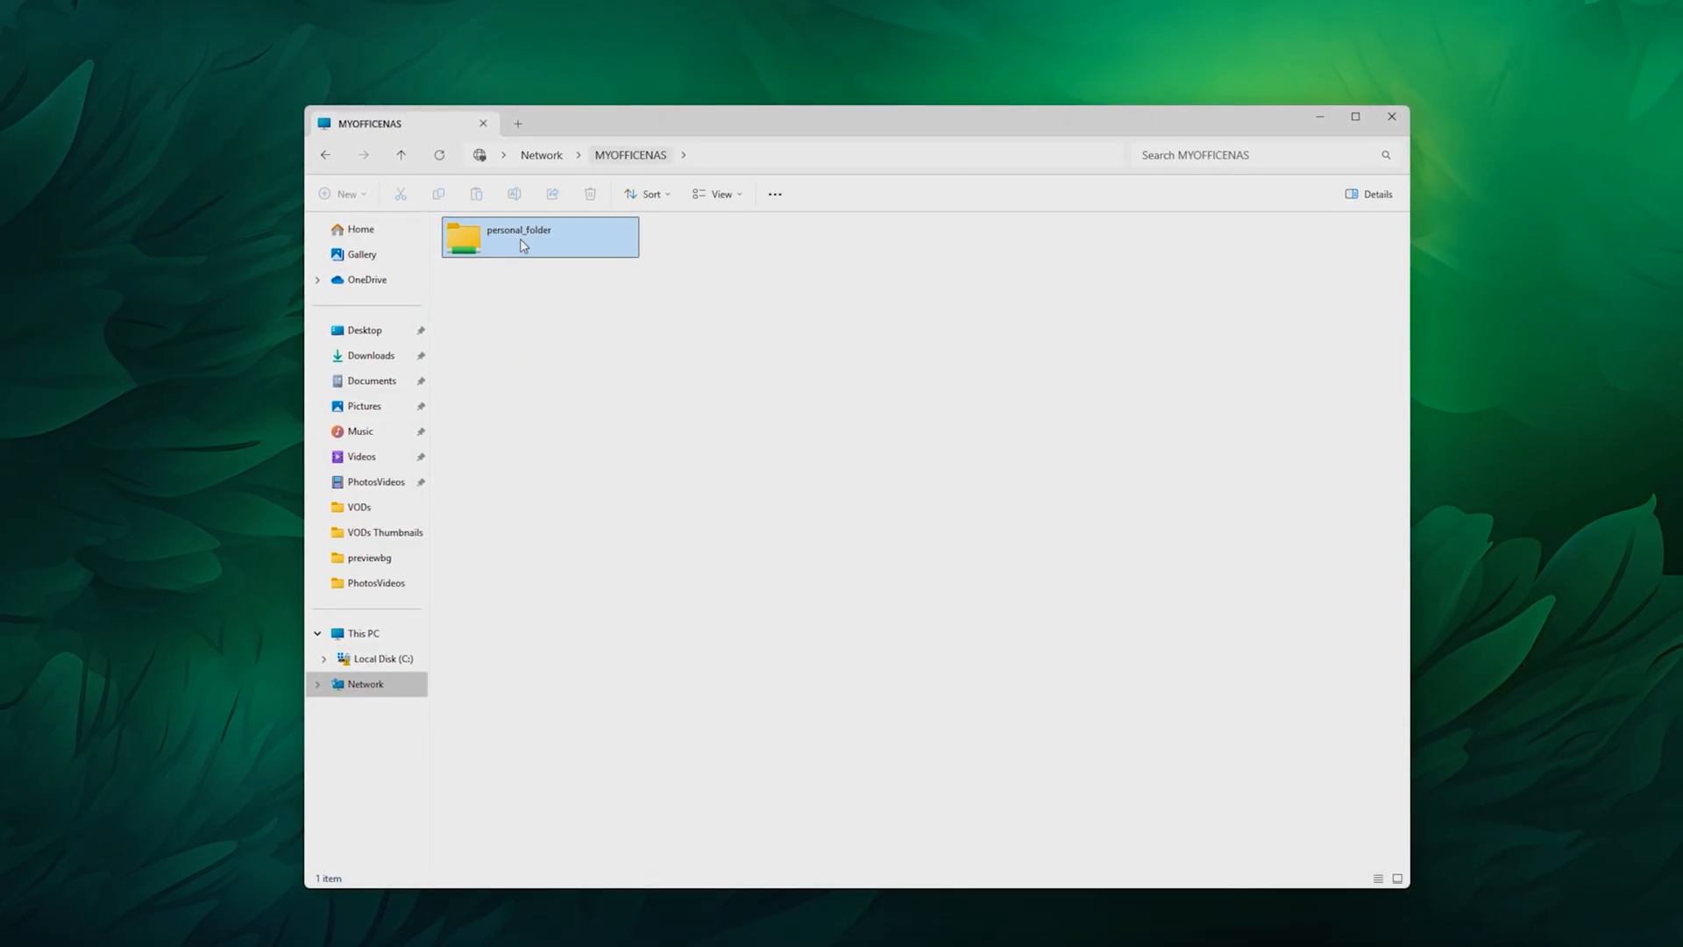
pyautogui.doubleClick(518, 236)
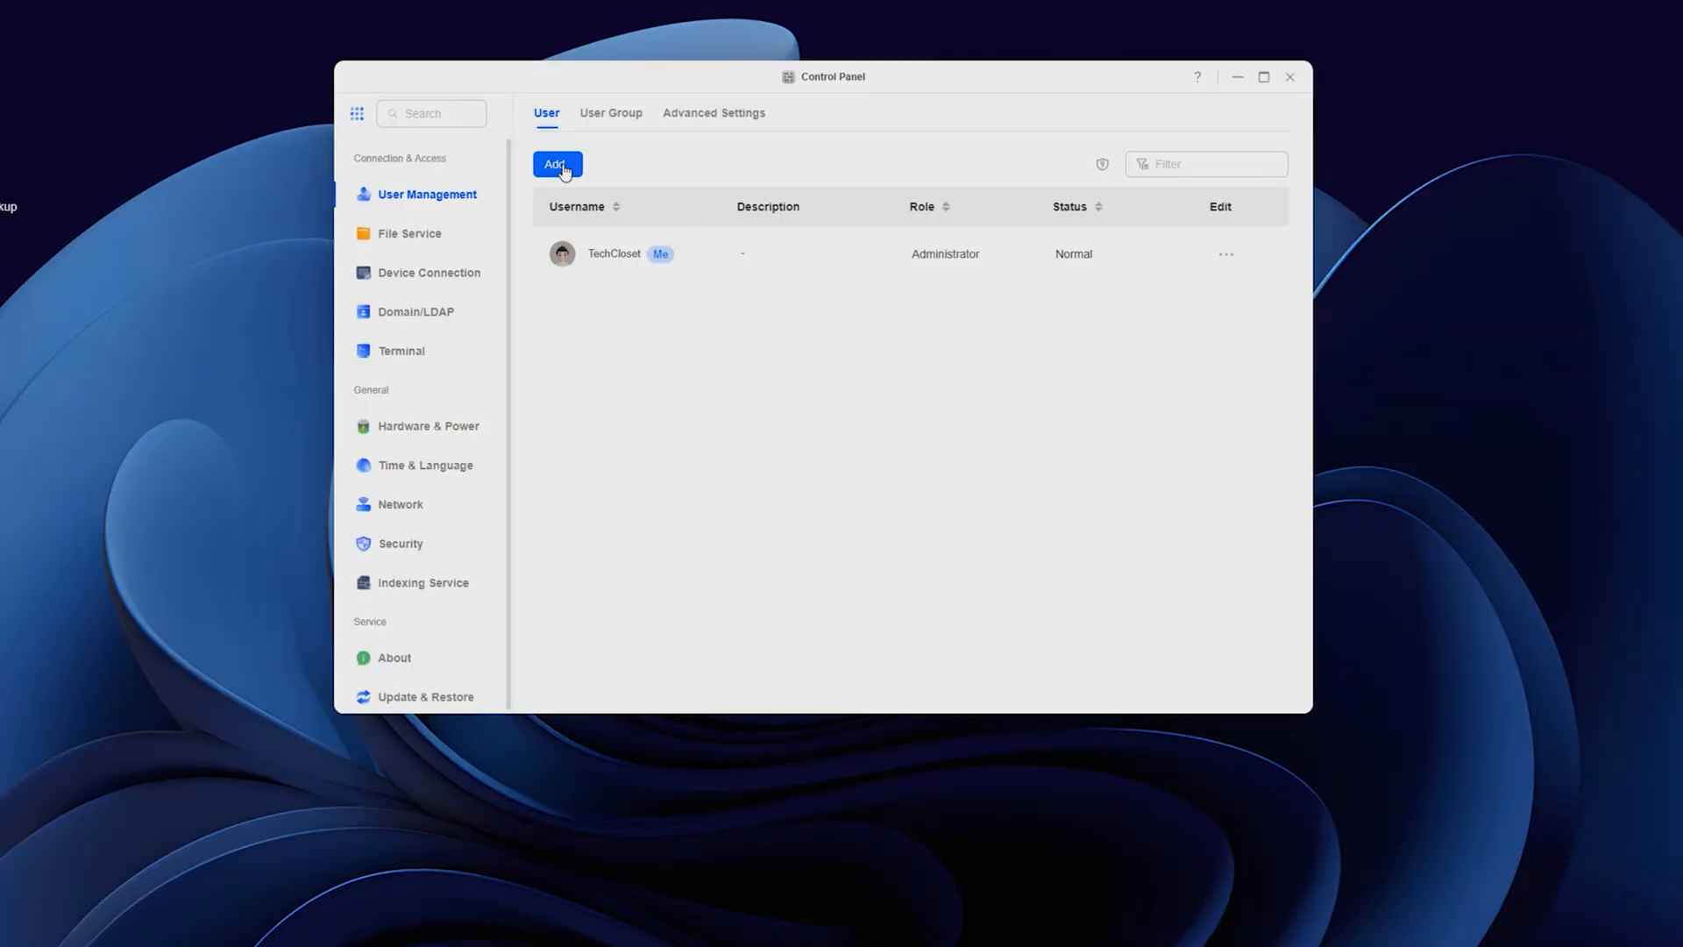
# Create general user User1 through the Create user wizard, then close Control Panel.
pyautogui.click(556, 164)
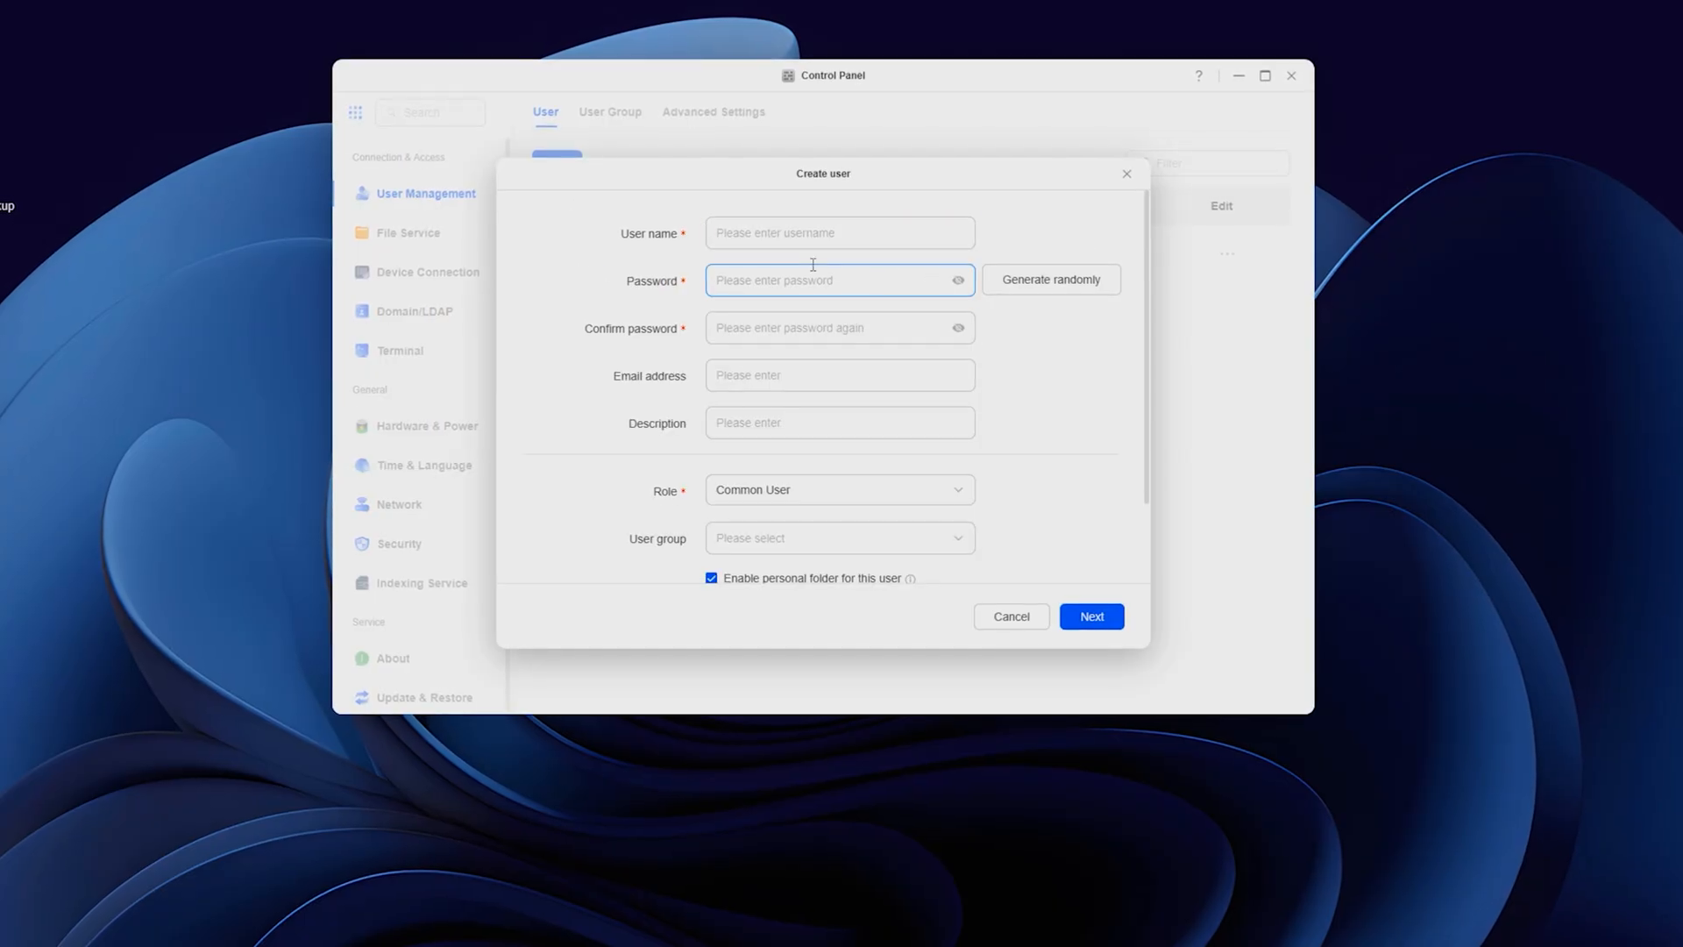
pyautogui.click(840, 232)
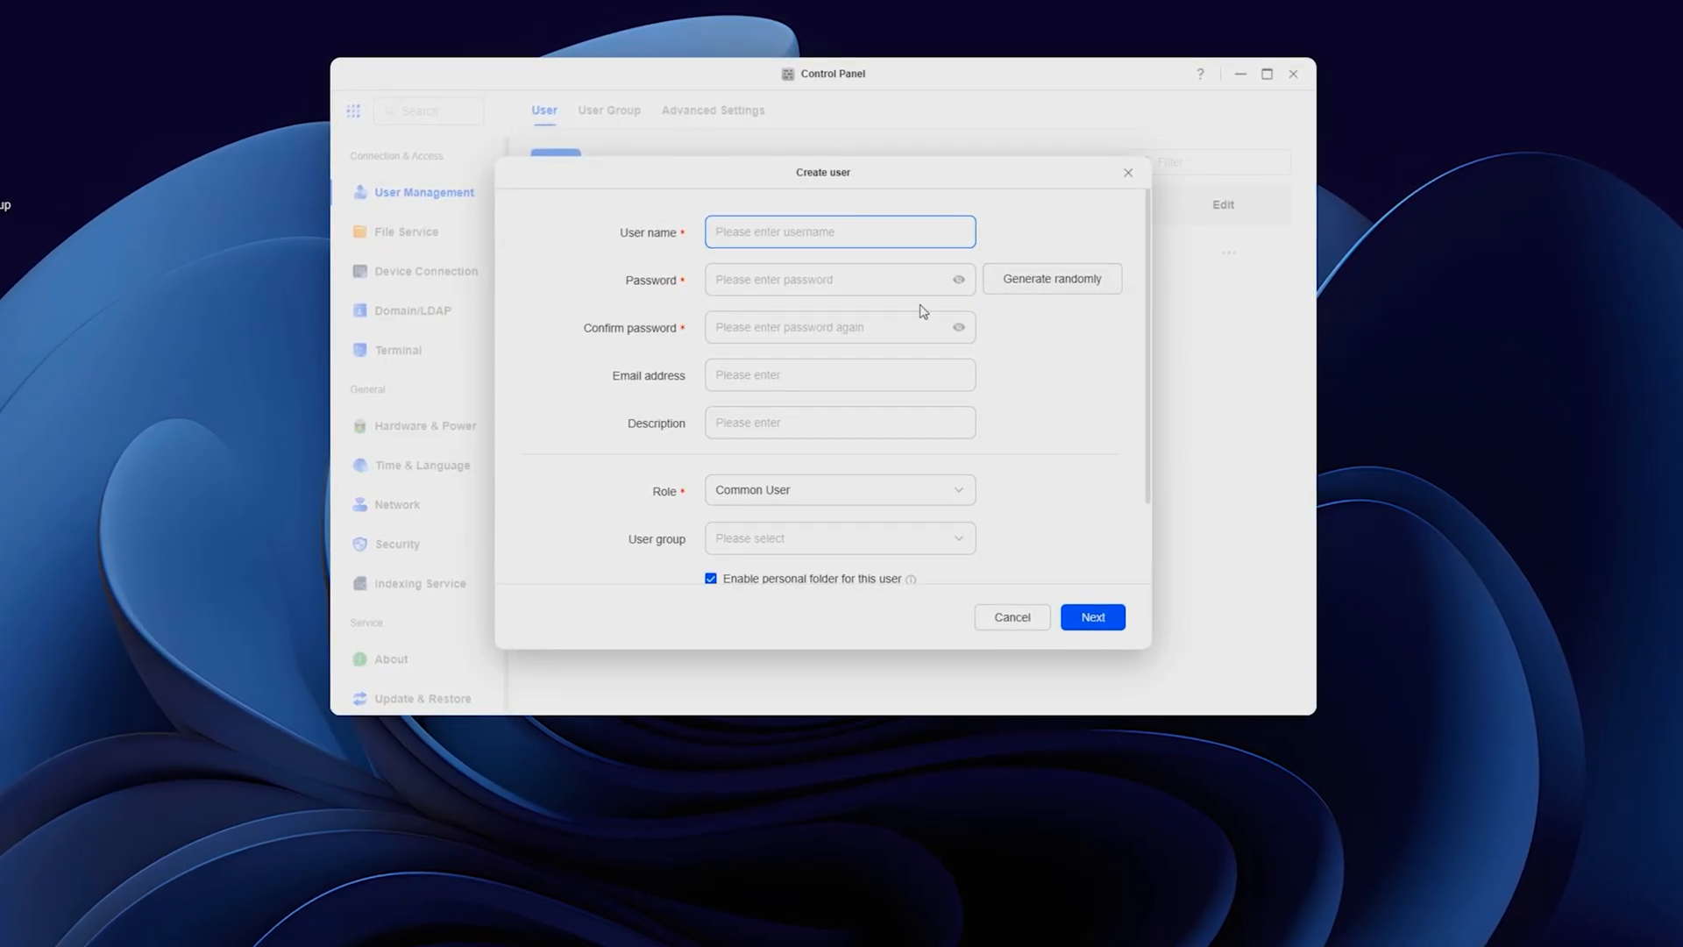
pyautogui.click(1091, 617)
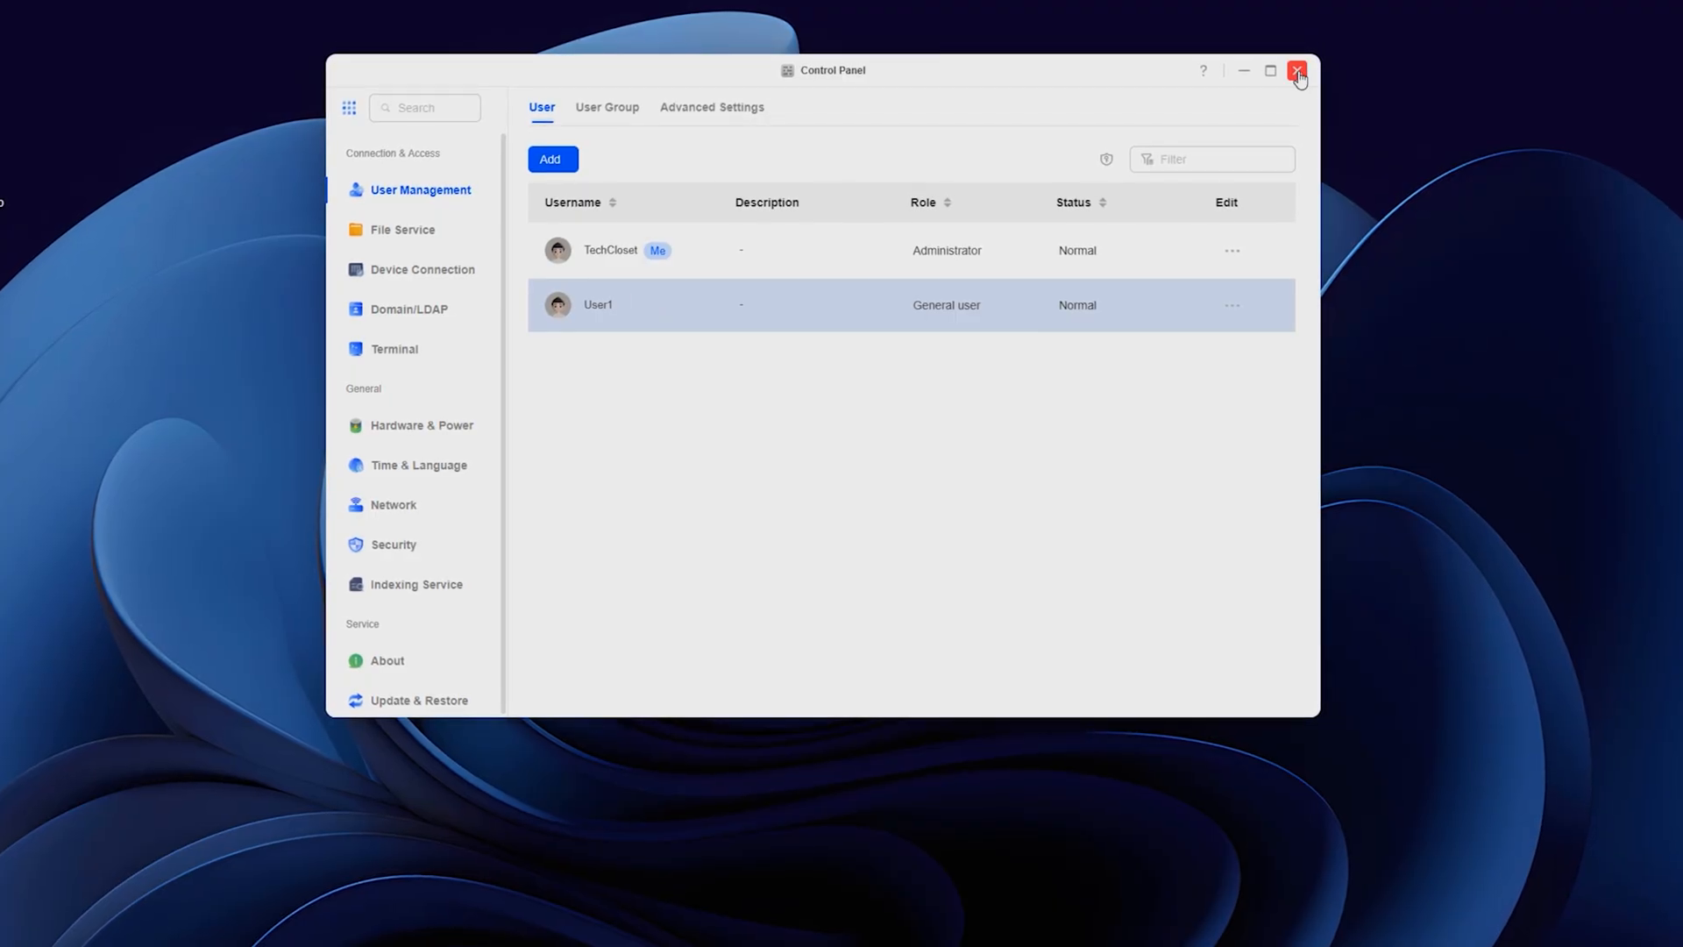
pyautogui.click(1298, 71)
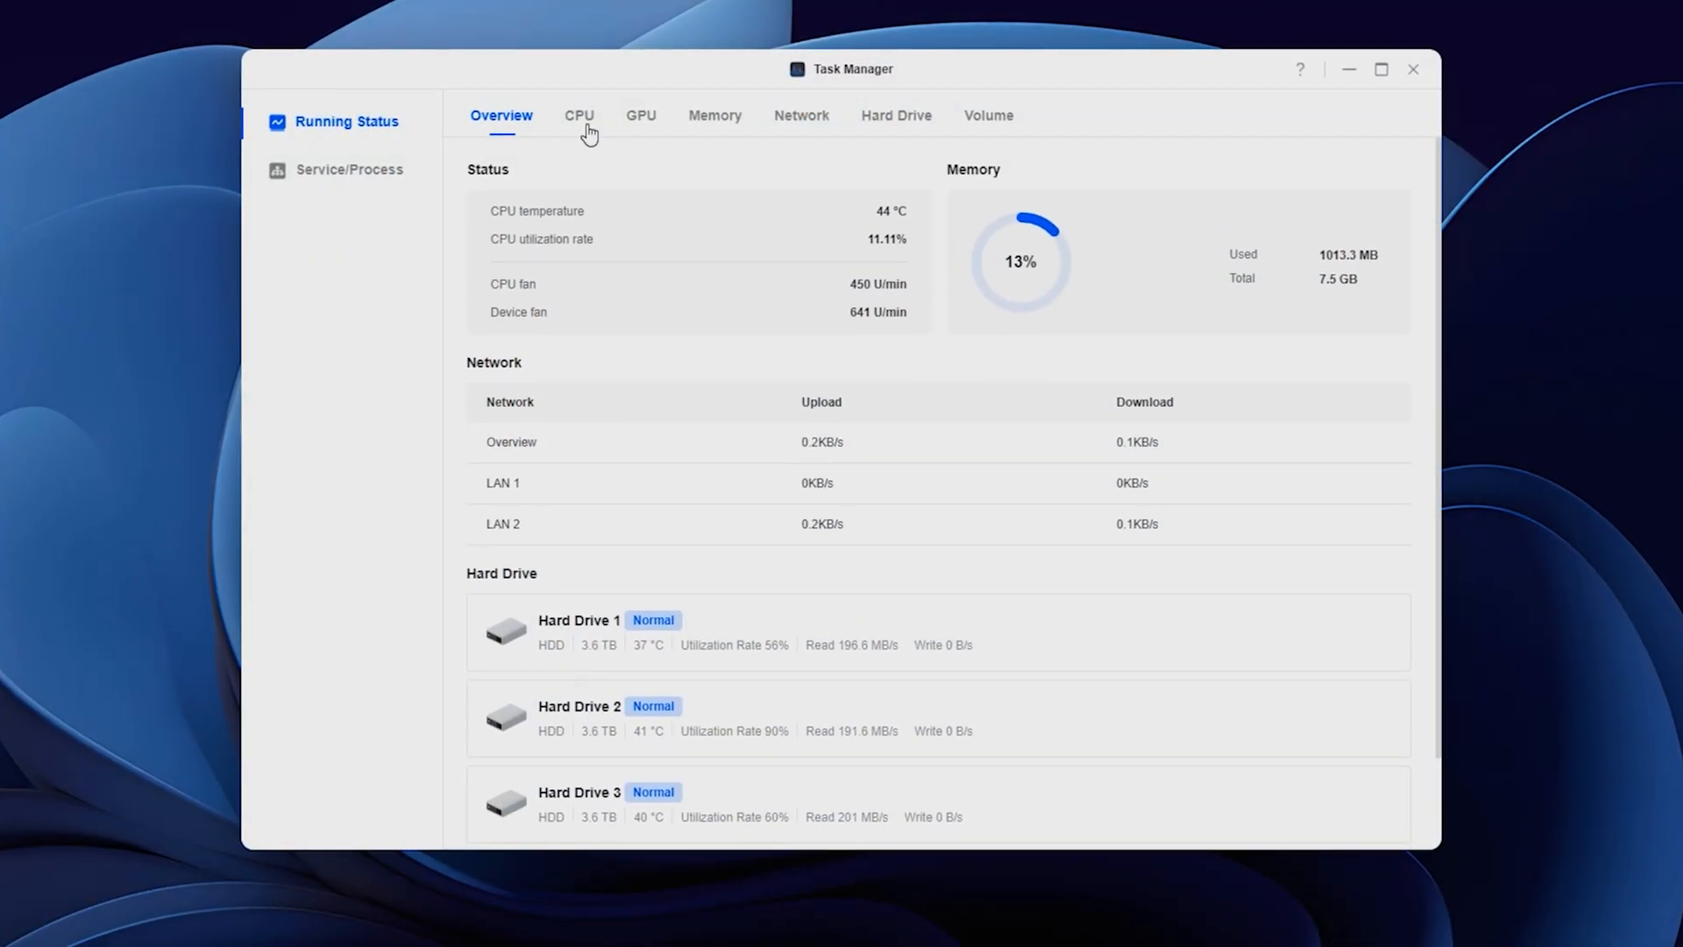
pyautogui.click(578, 115)
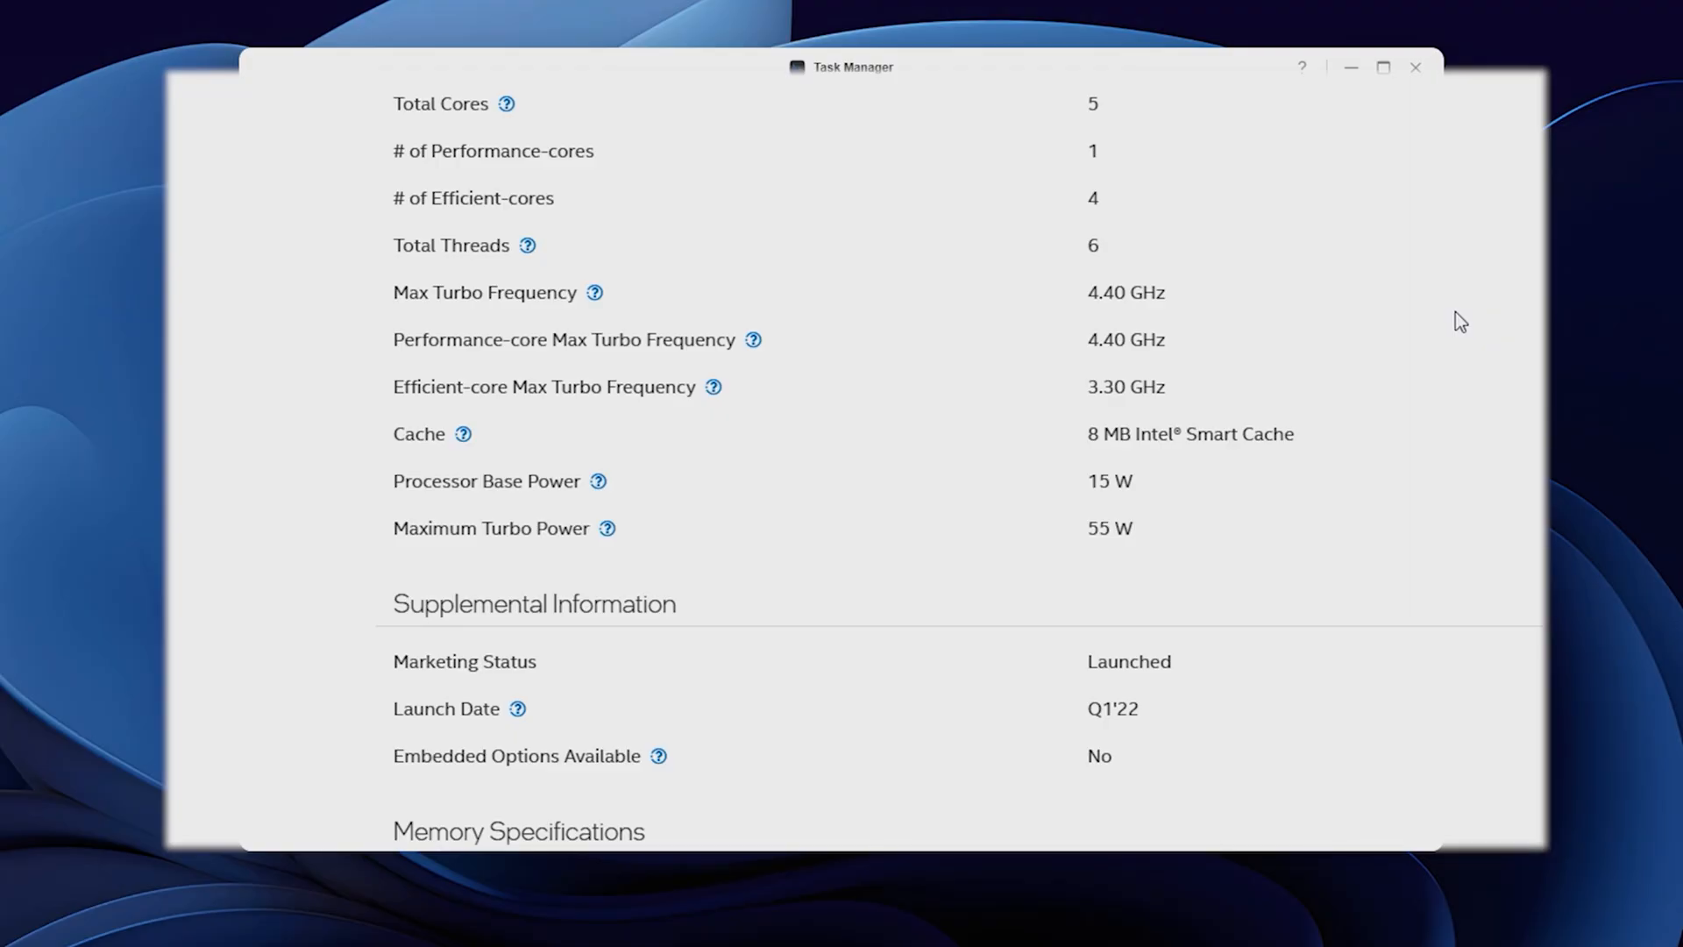
pyautogui.scroll(3)
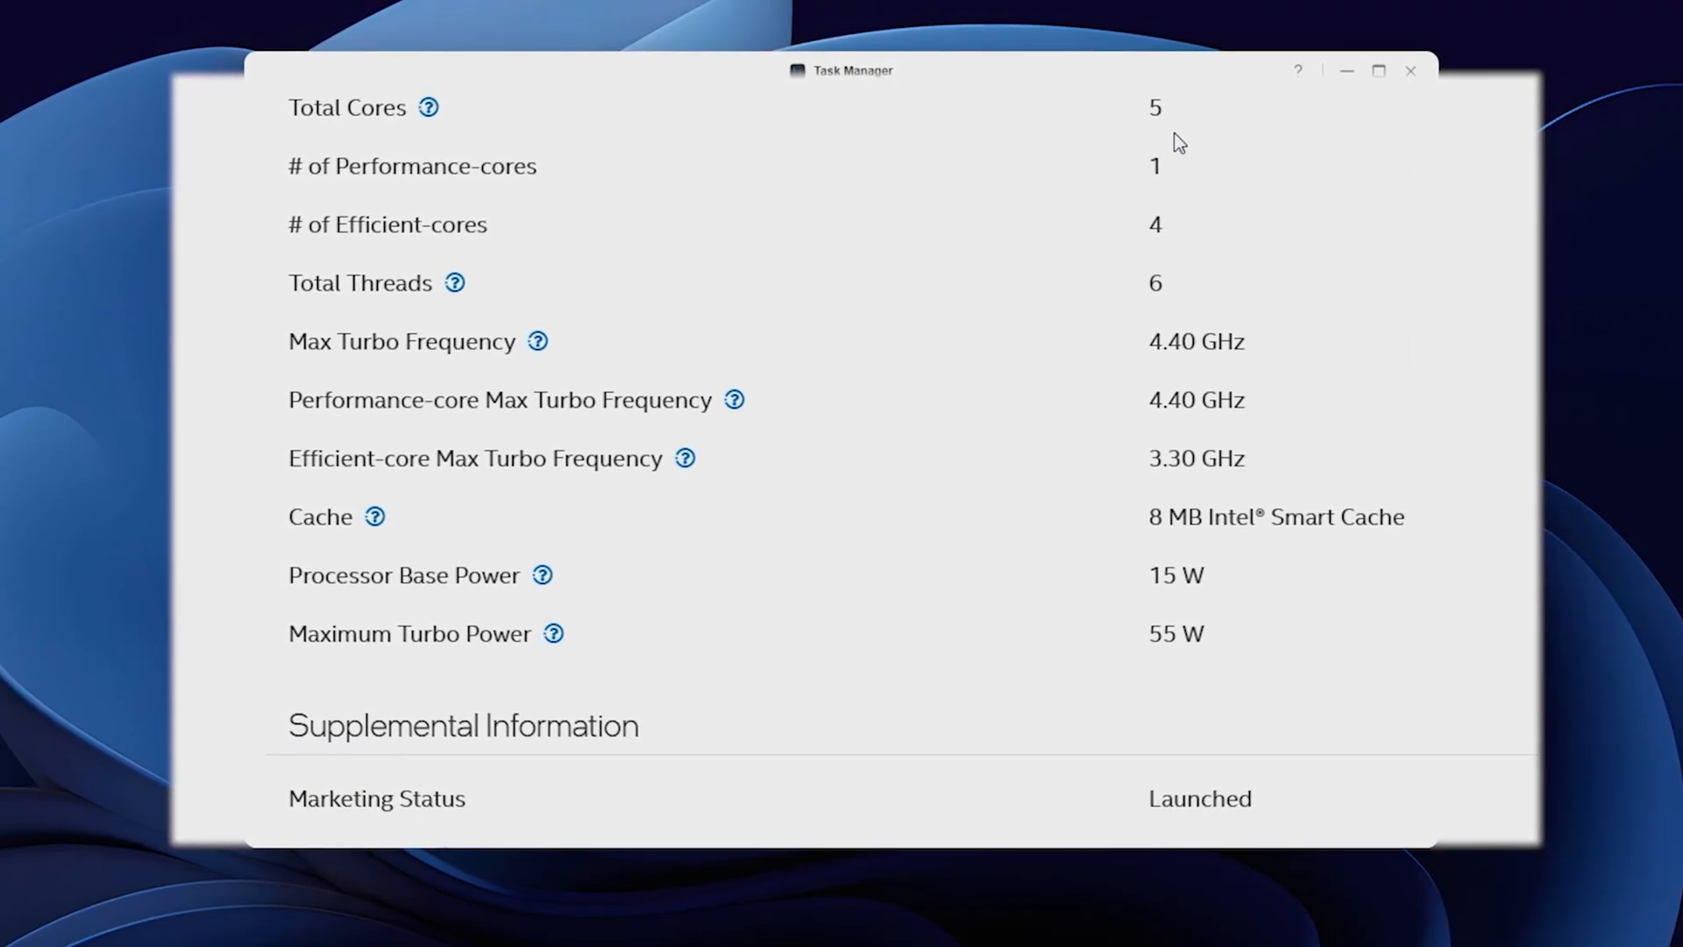
pyautogui.moveTo(1180, 295)
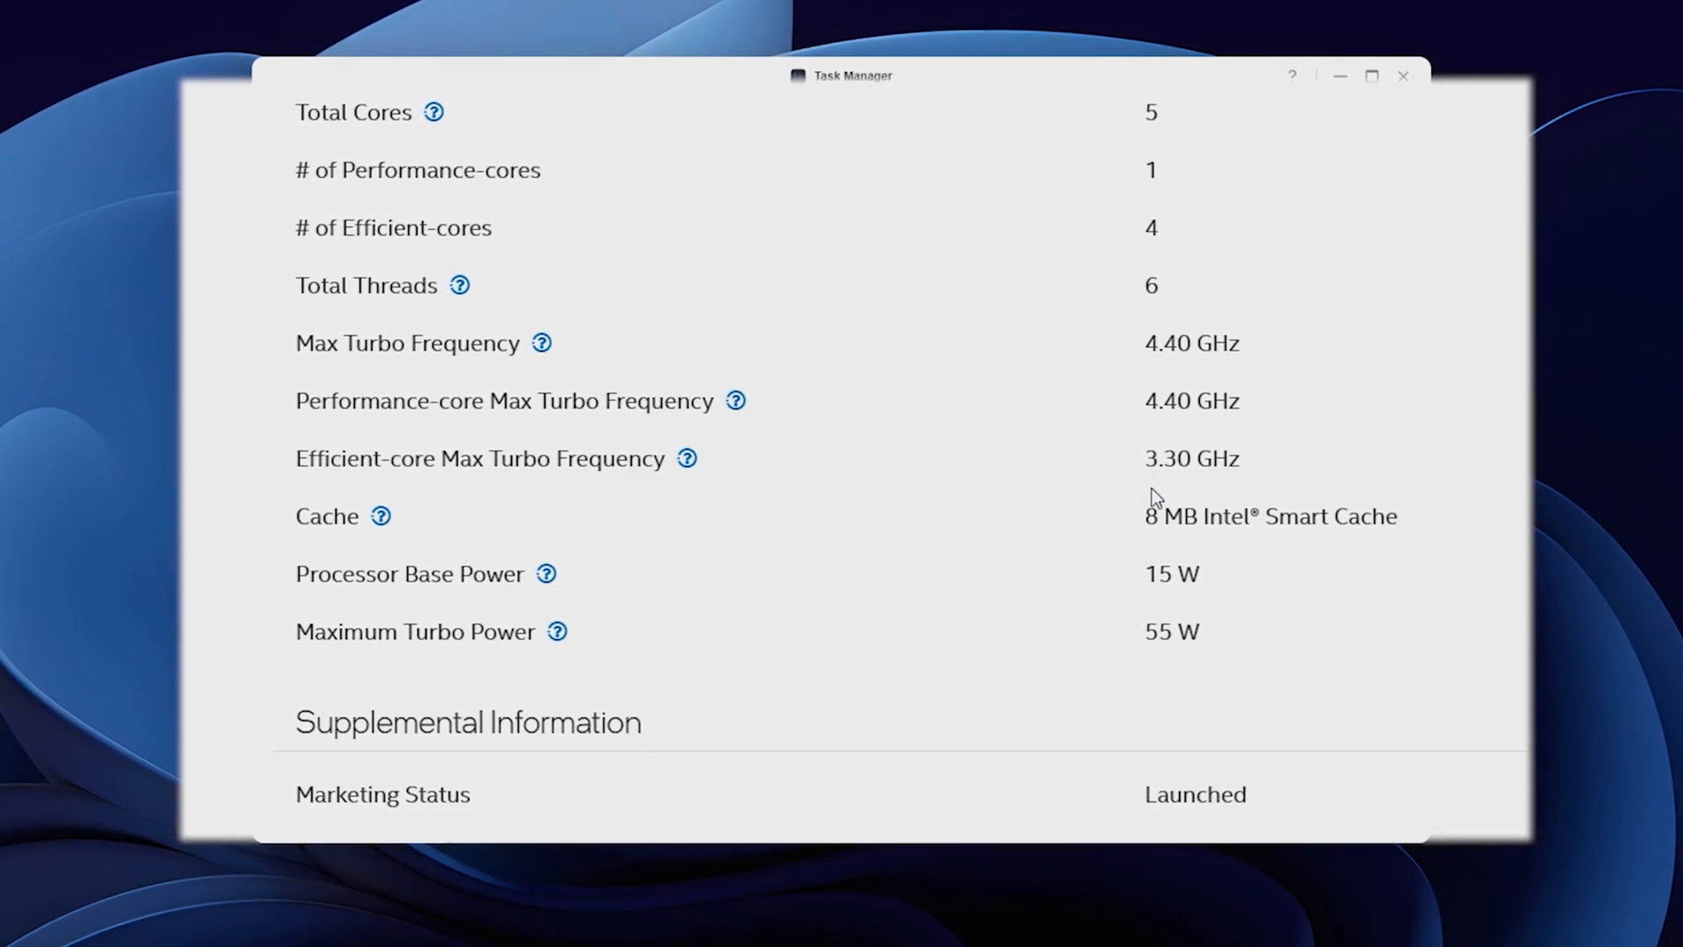
pyautogui.moveTo(1157, 642)
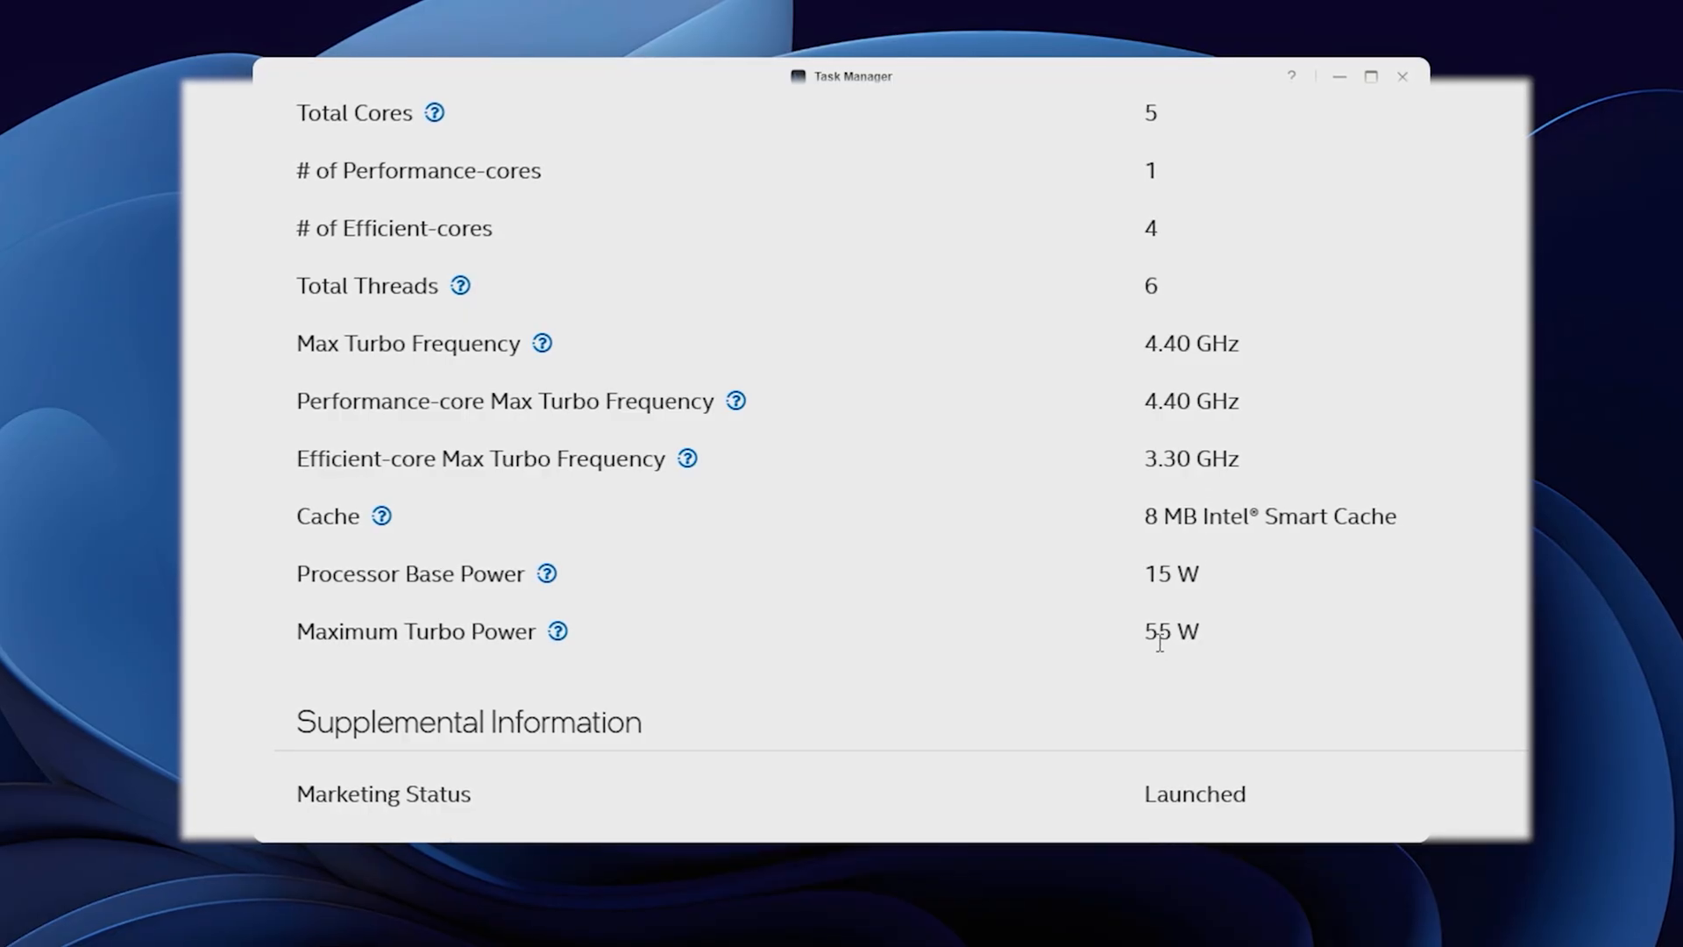
pyautogui.moveTo(1207, 666)
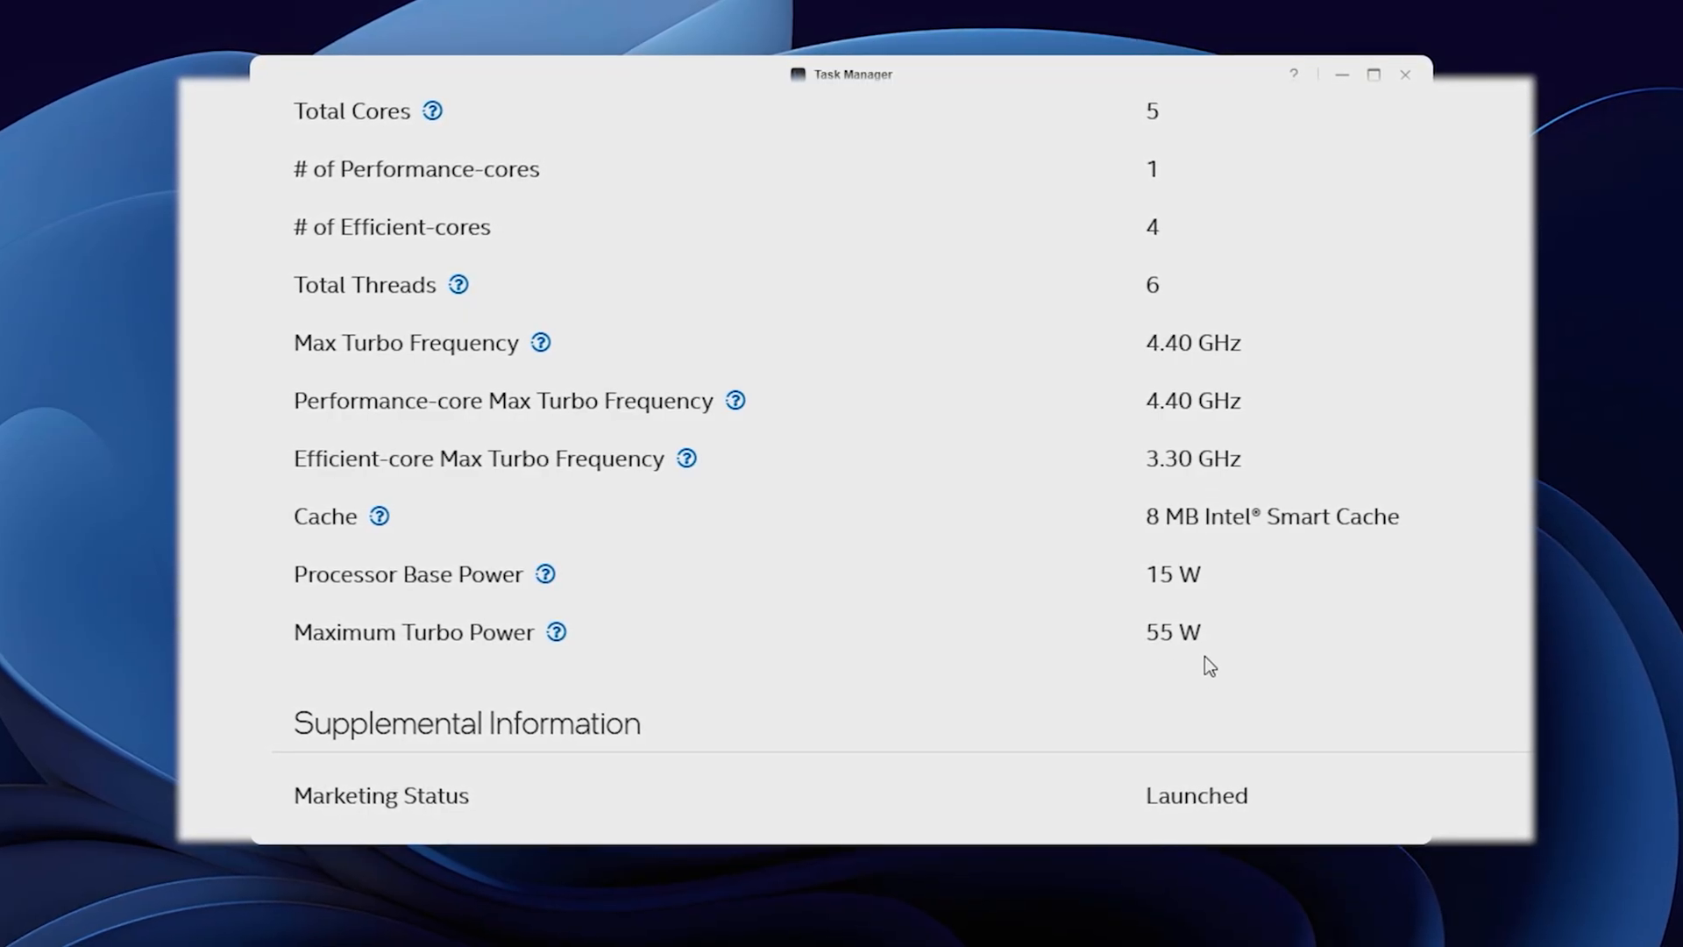
pyautogui.click(1142, 172)
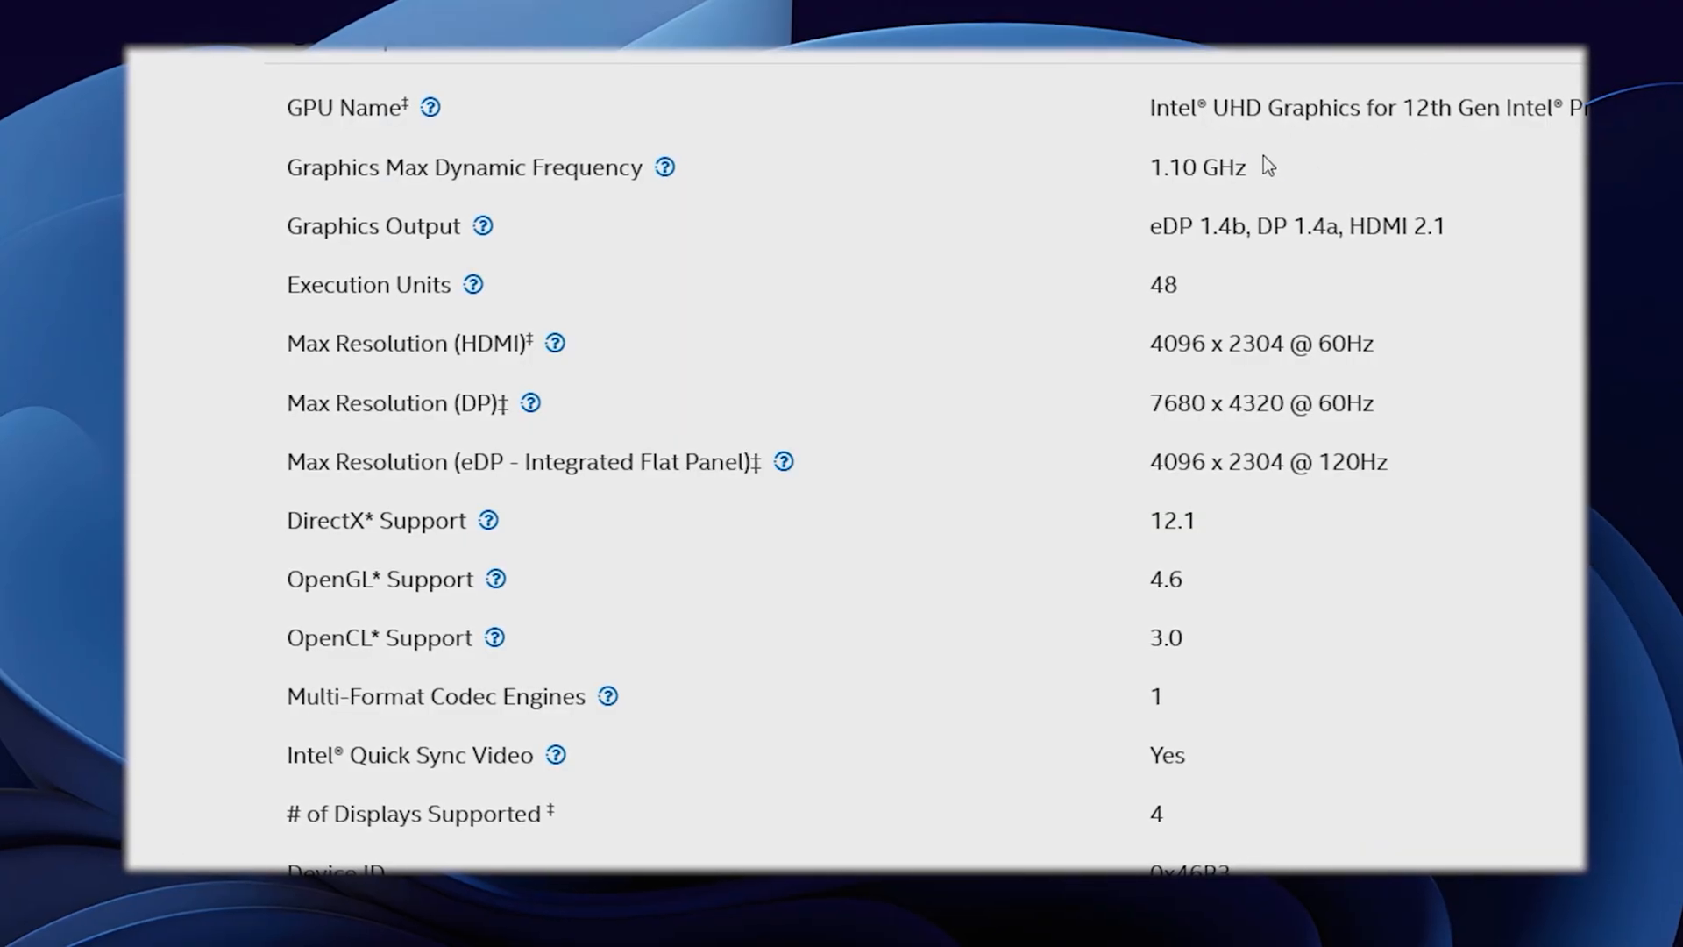
pyautogui.moveTo(1165, 429)
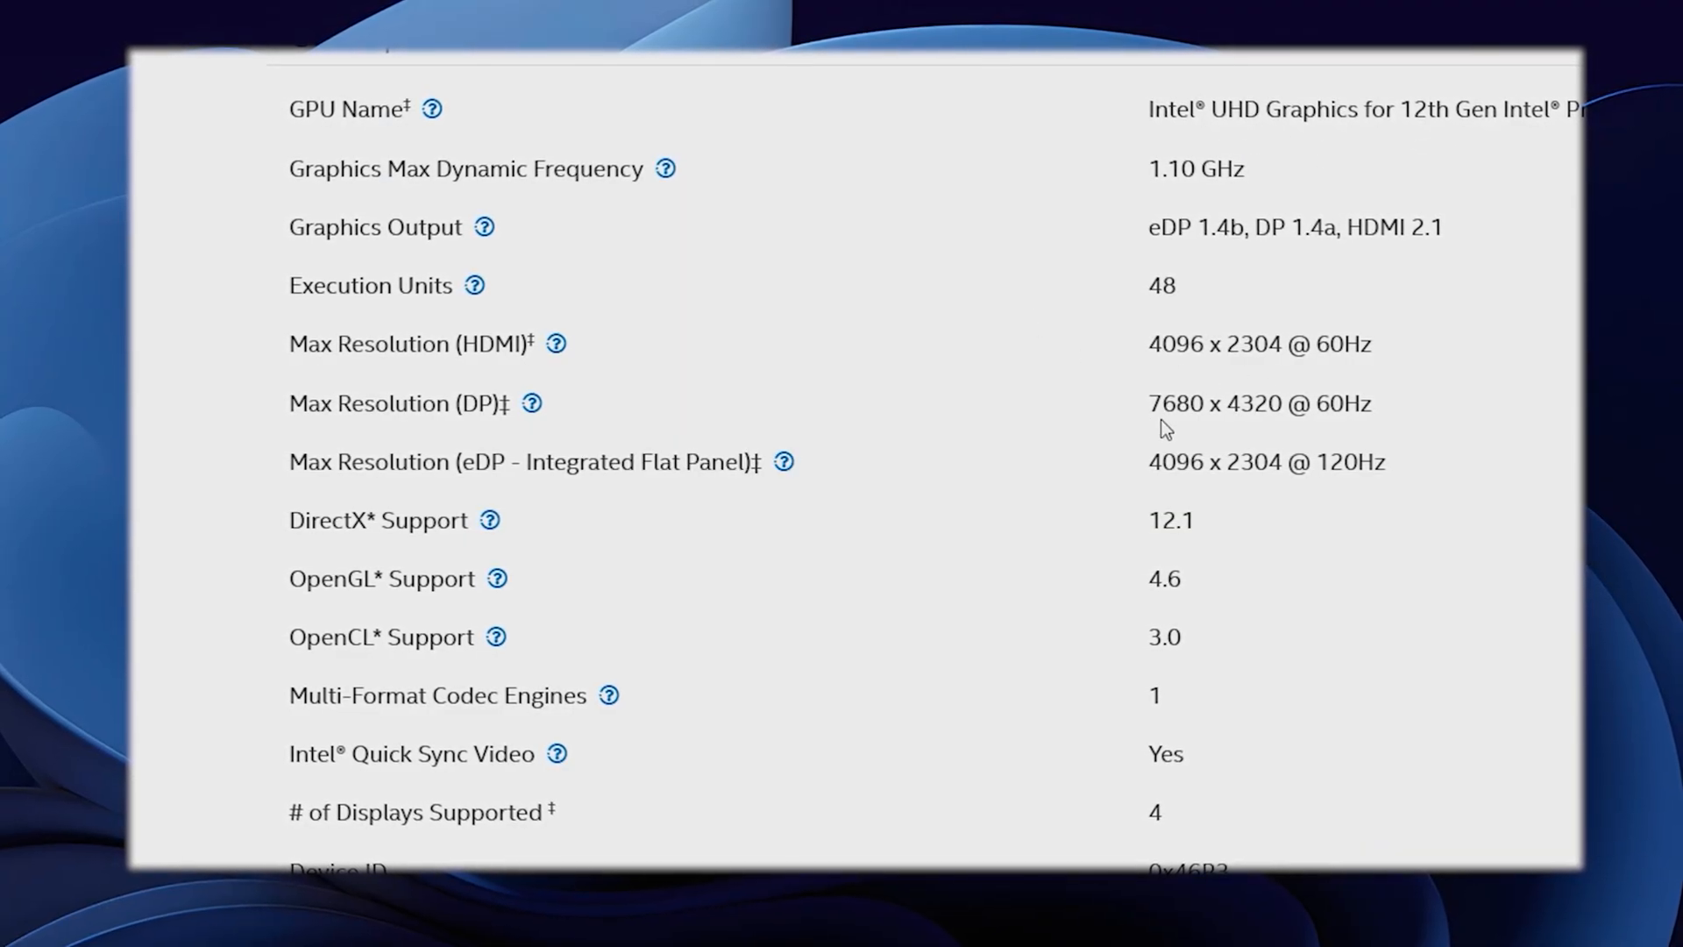
pyautogui.moveTo(1244, 499)
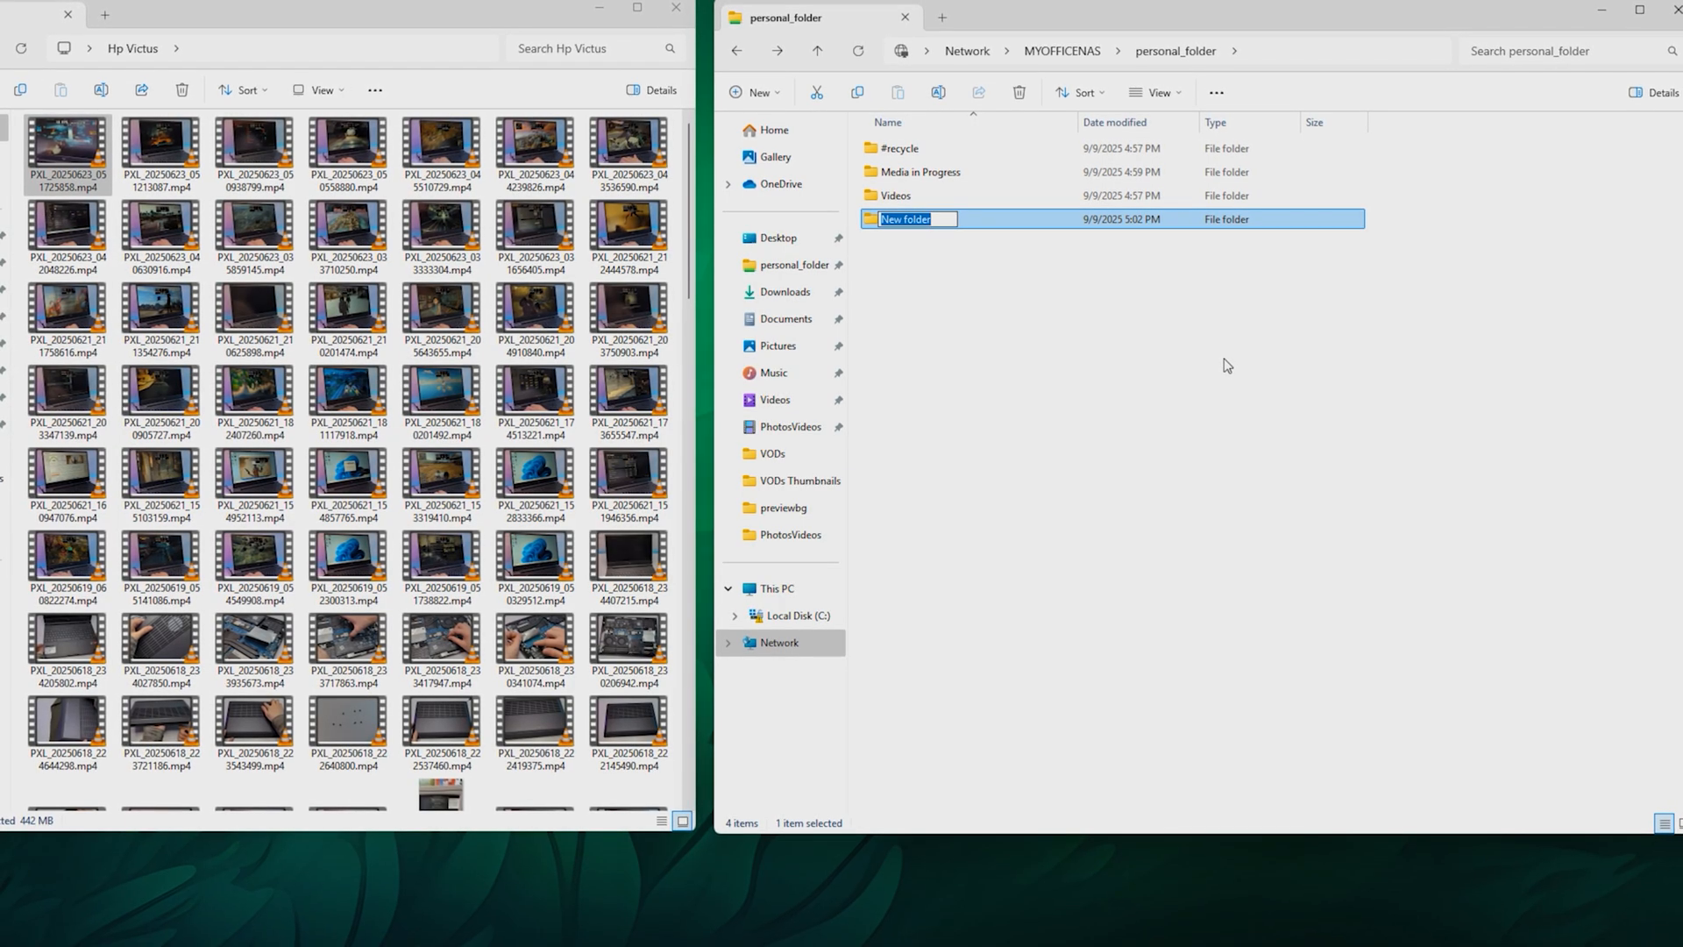
# Name a new folder 'Used Media' in personal_folder and open it.
pyautogui.write('Used Media')
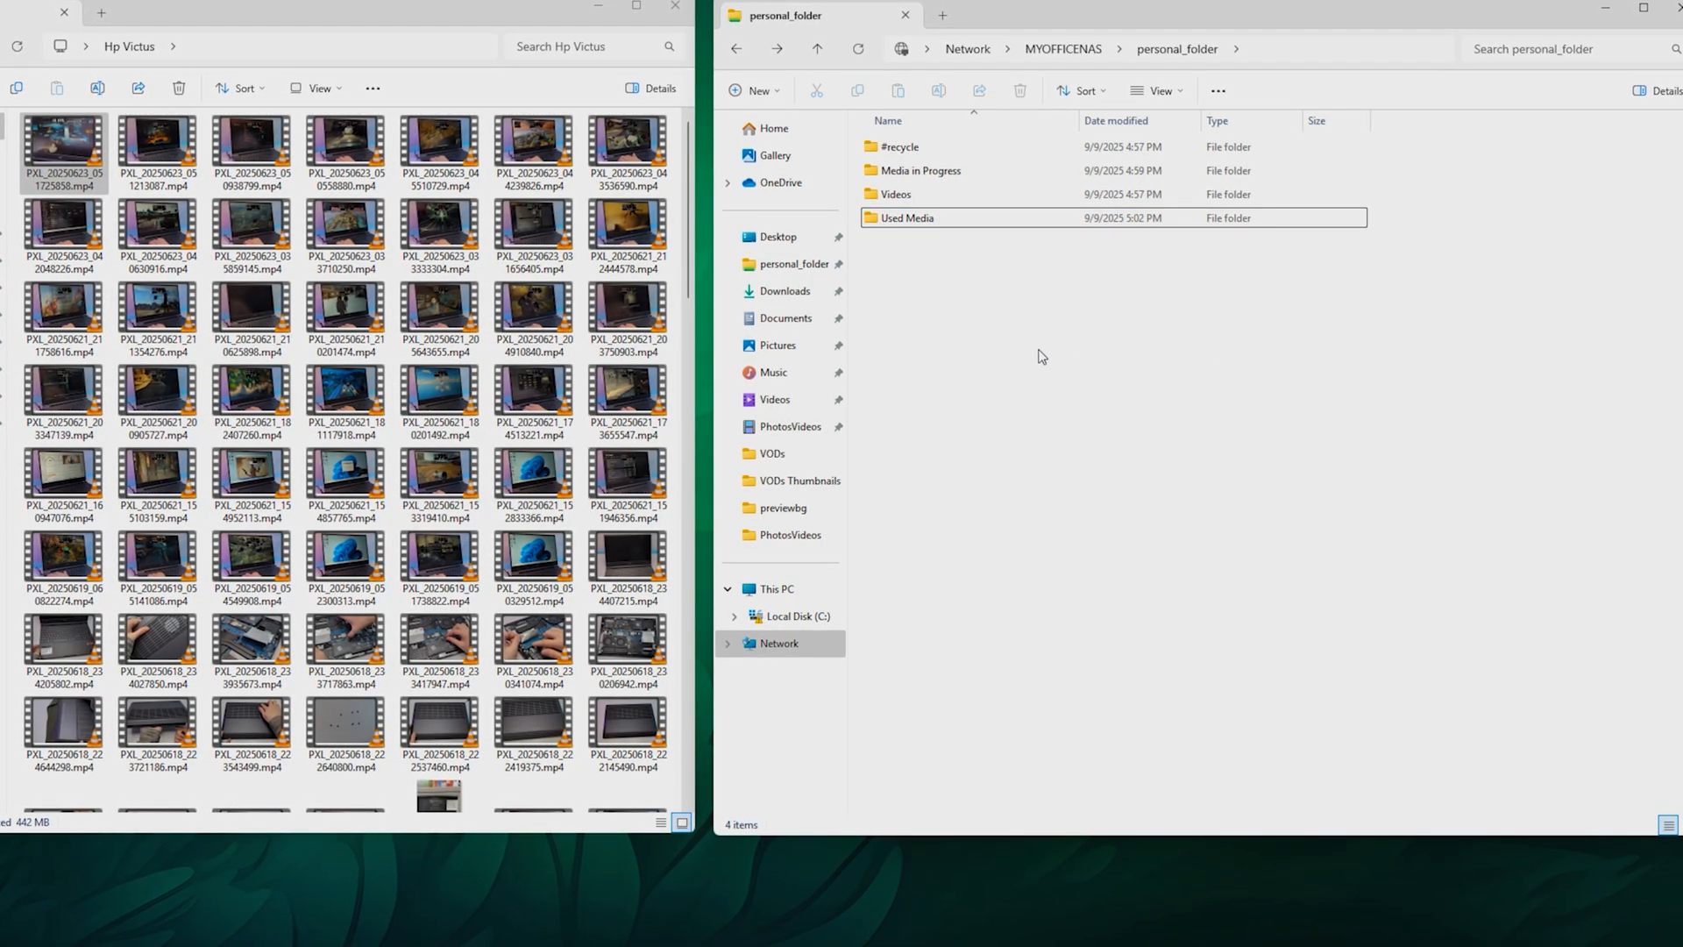
pyautogui.doubleClick(907, 218)
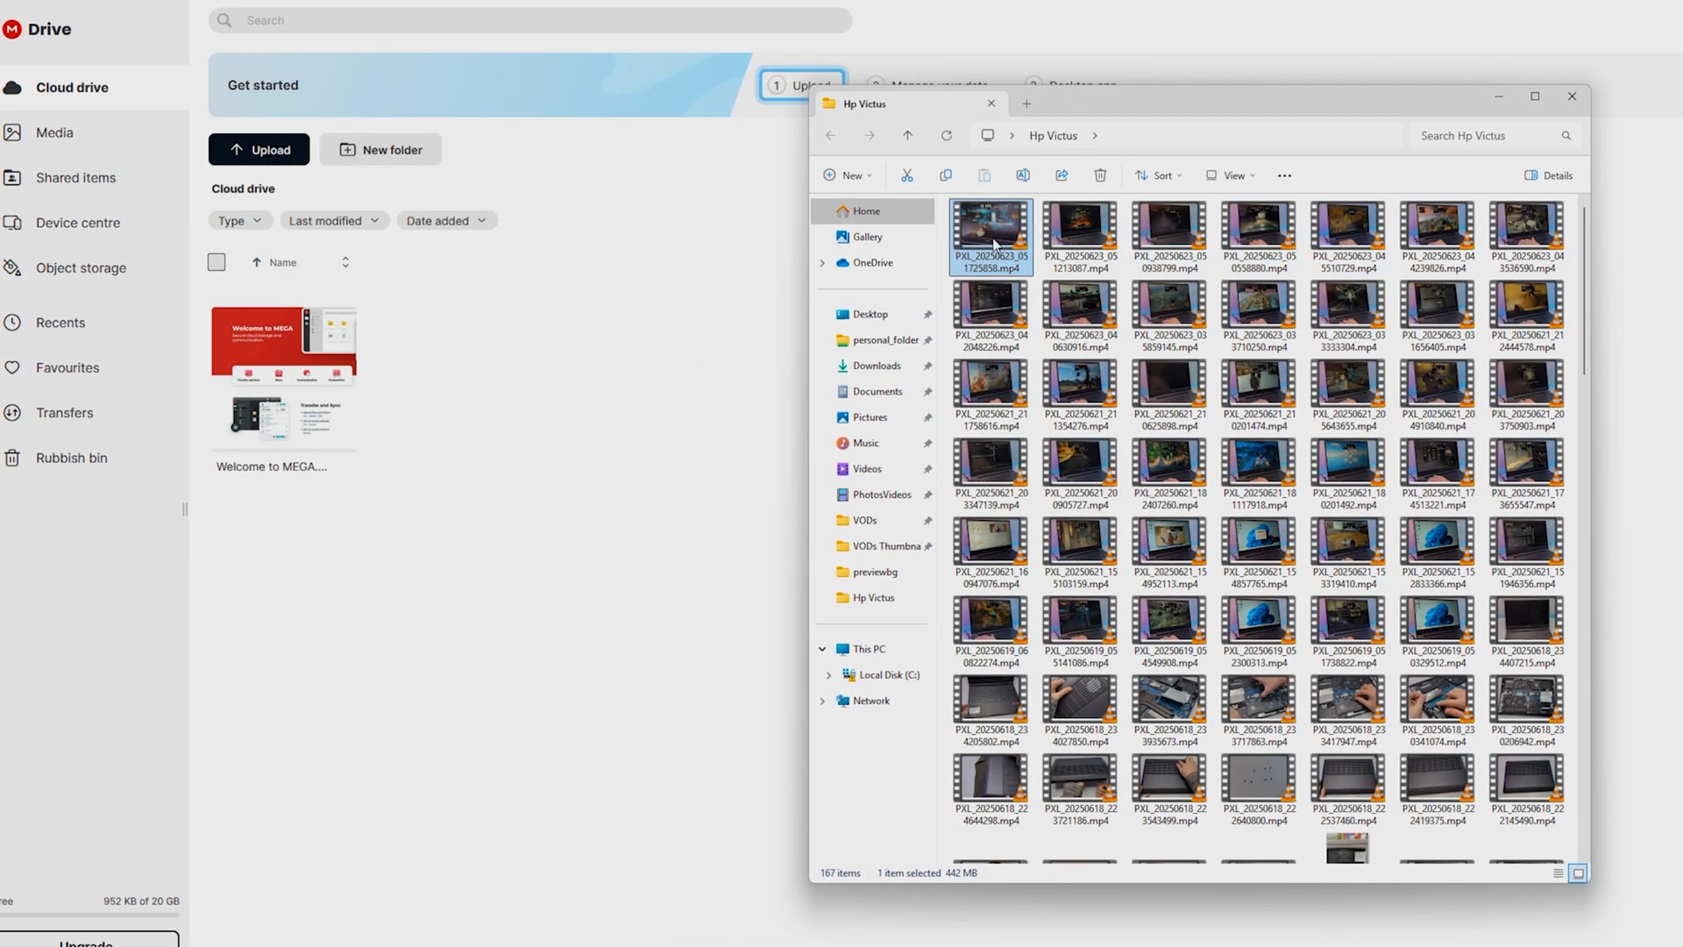
# Select a video file in File Explorer beside the MEGA Drive folder.
pyautogui.click(803, 85)
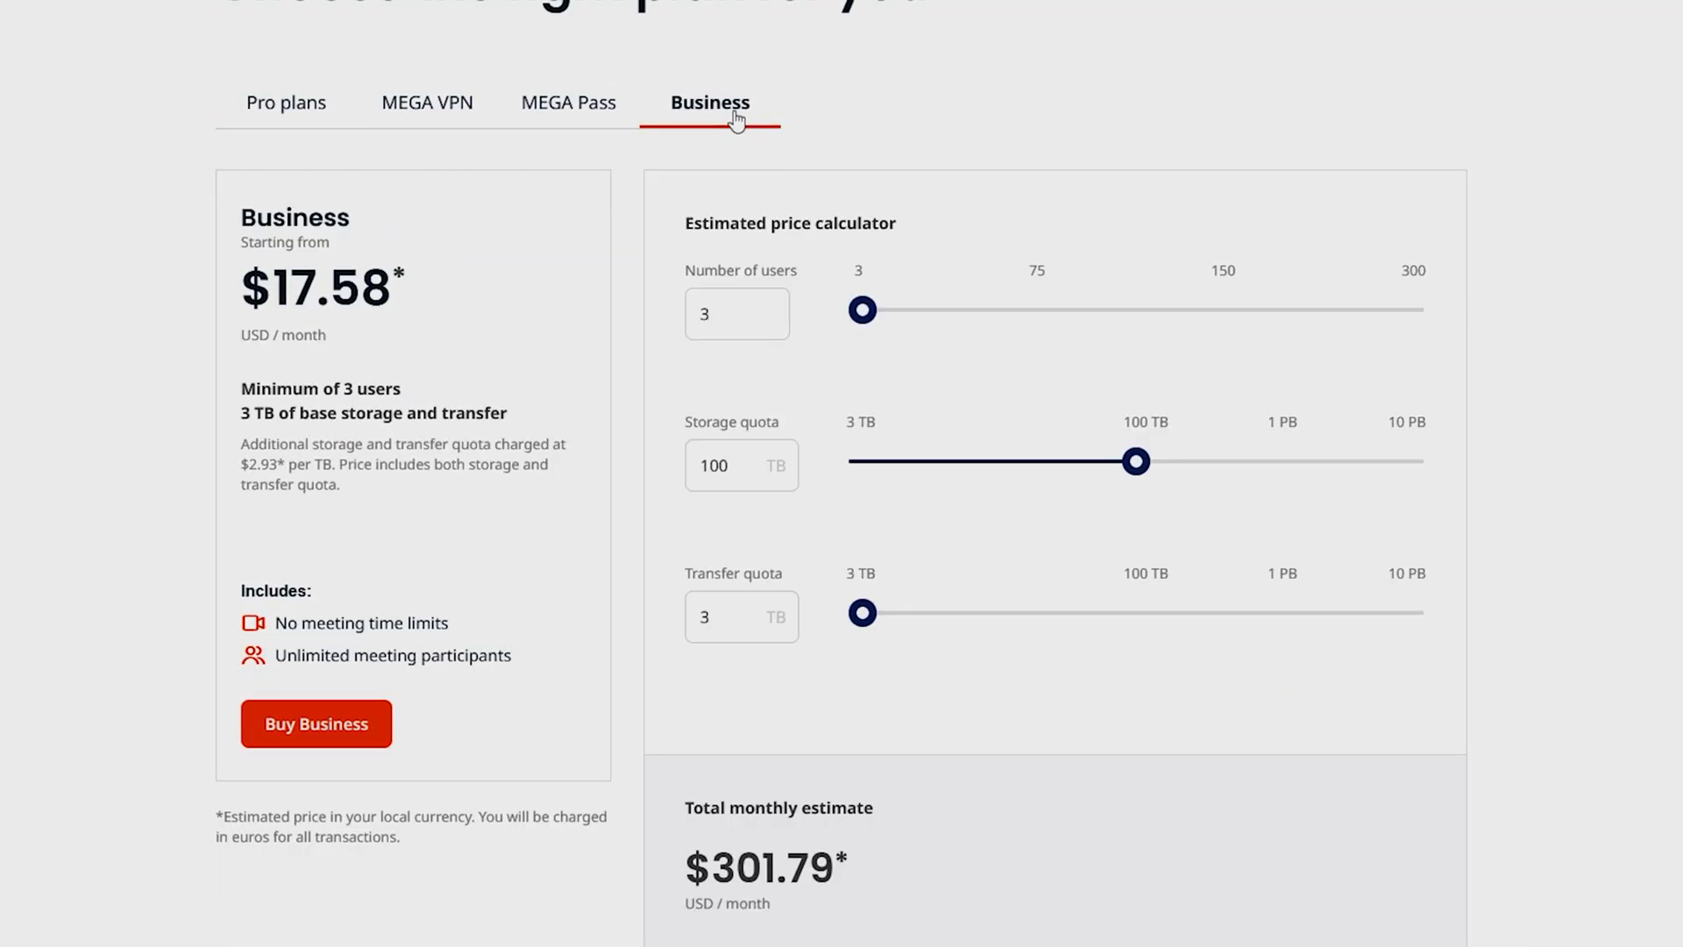
pyautogui.moveTo(840, 295)
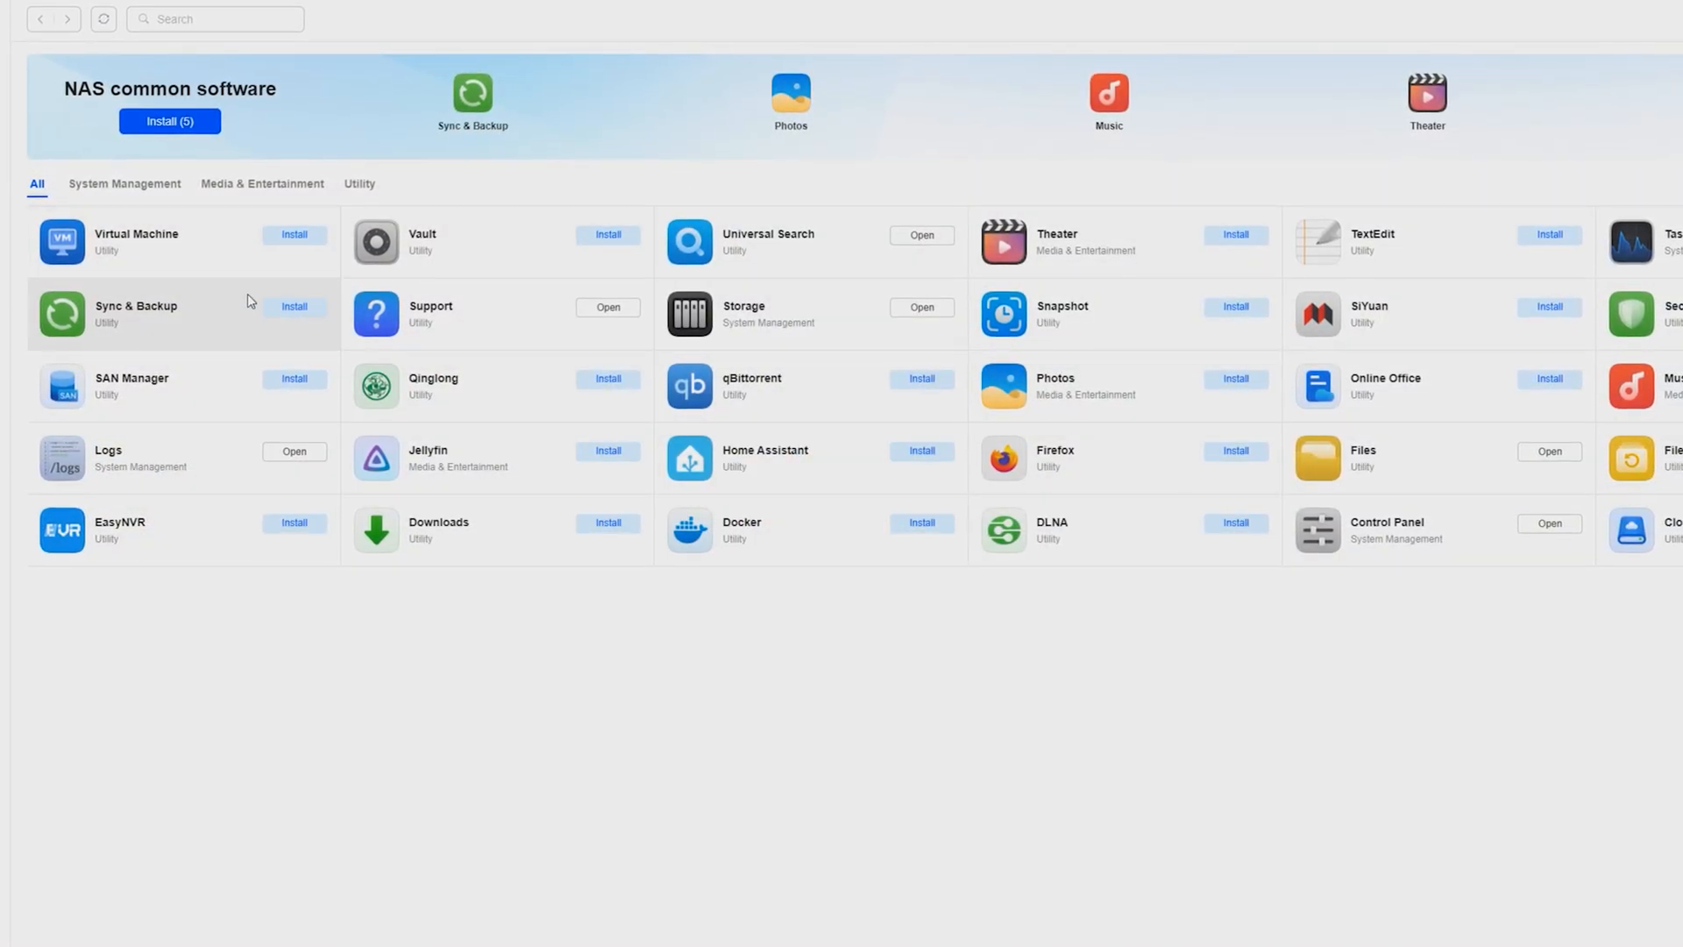
pyautogui.moveTo(1071, 266)
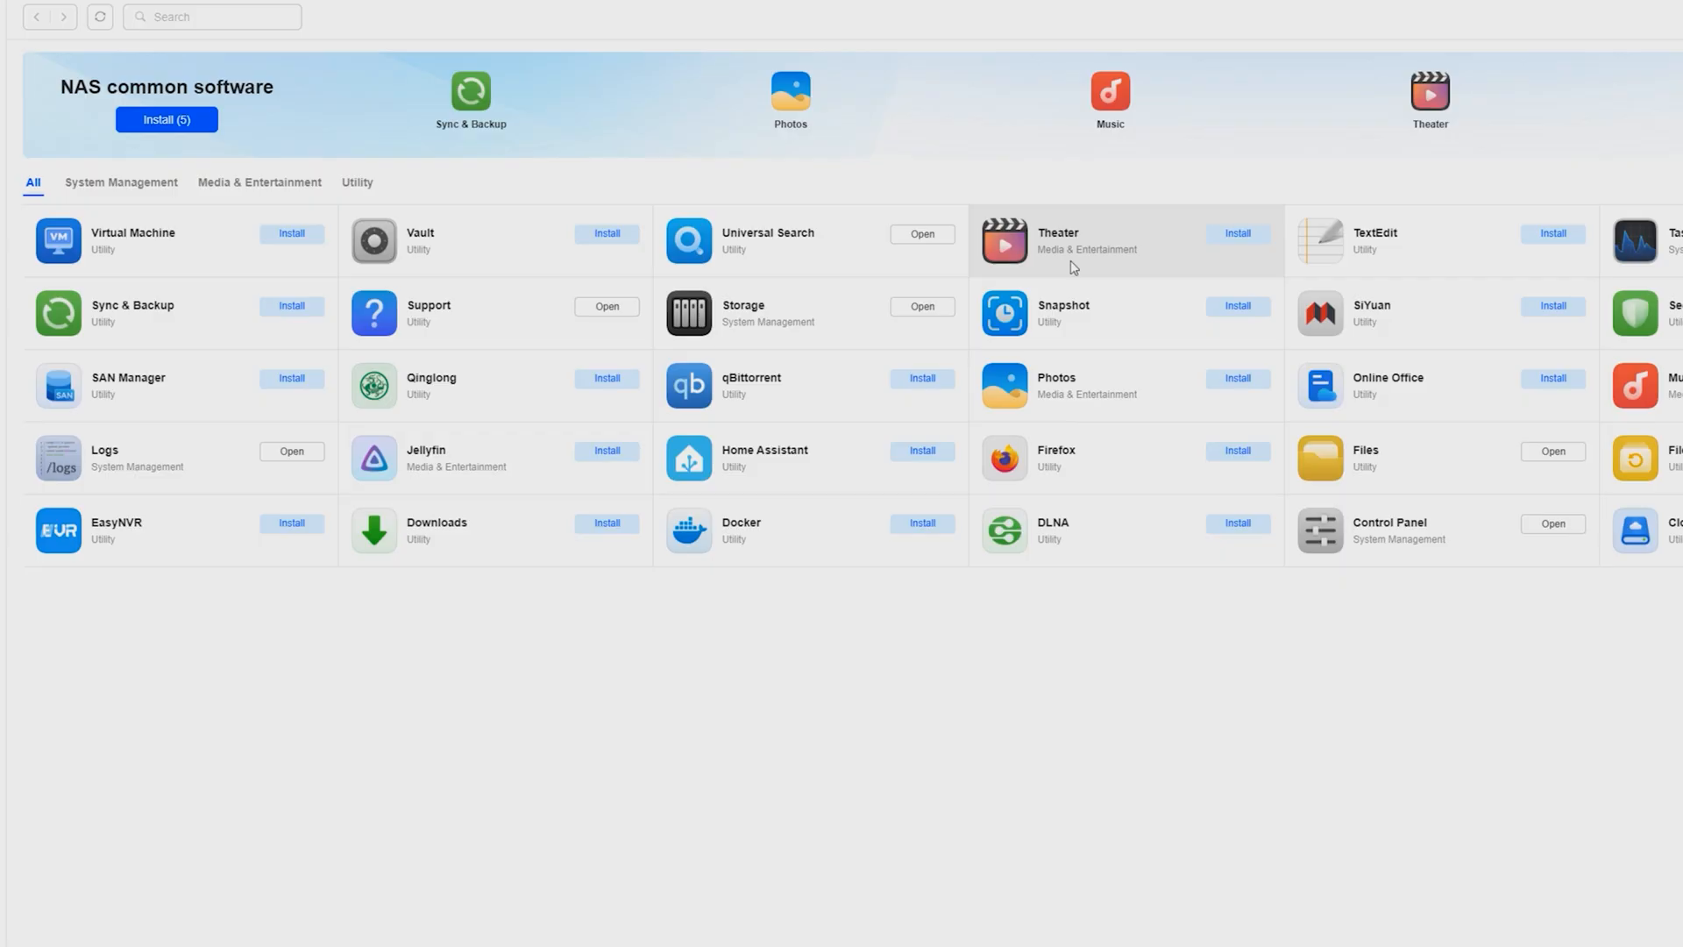